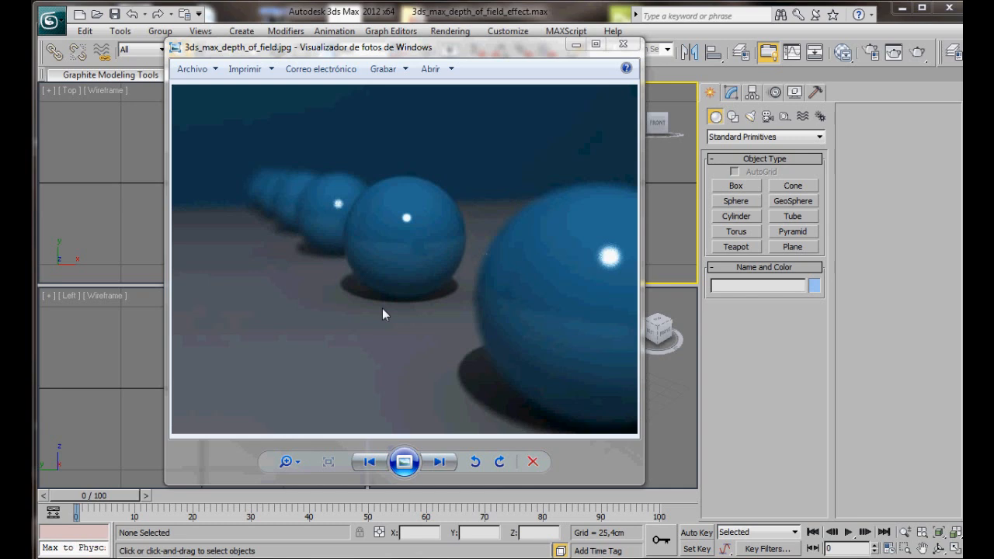
mouse_move(375, 321)
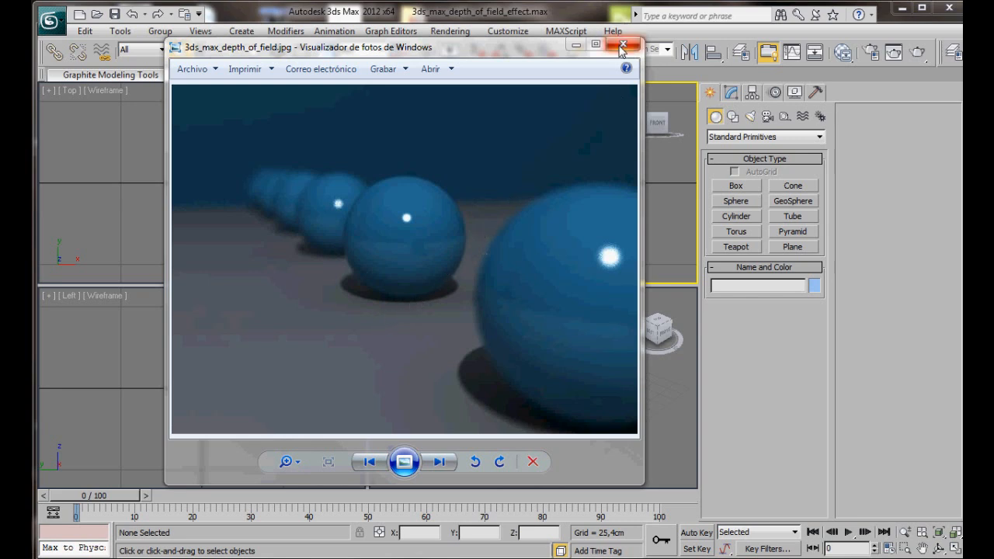
Step: Close the render preview and set display units to metric centimetres in Units Setup
left_click(621, 46)
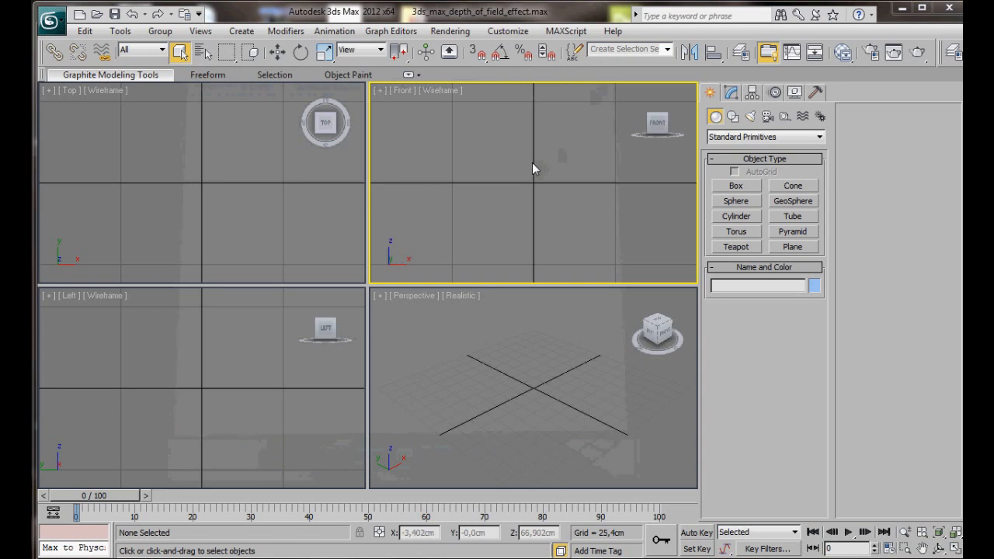
left_click(507, 31)
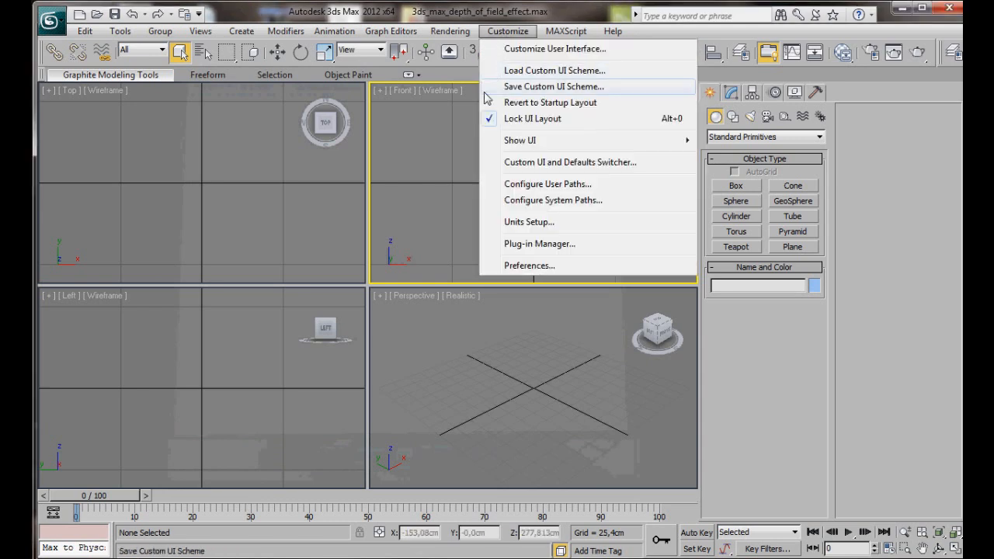
left_click(528, 220)
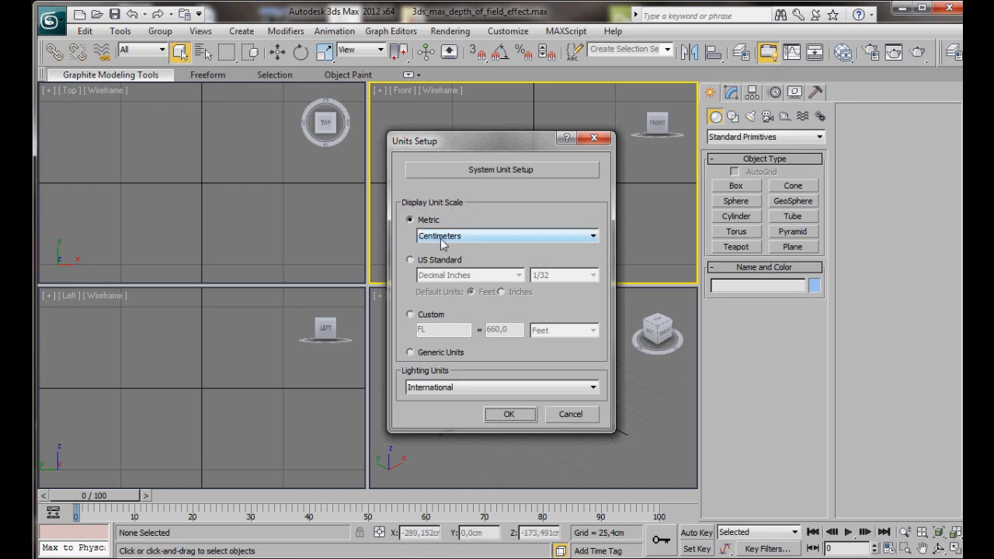
left_click(510, 413)
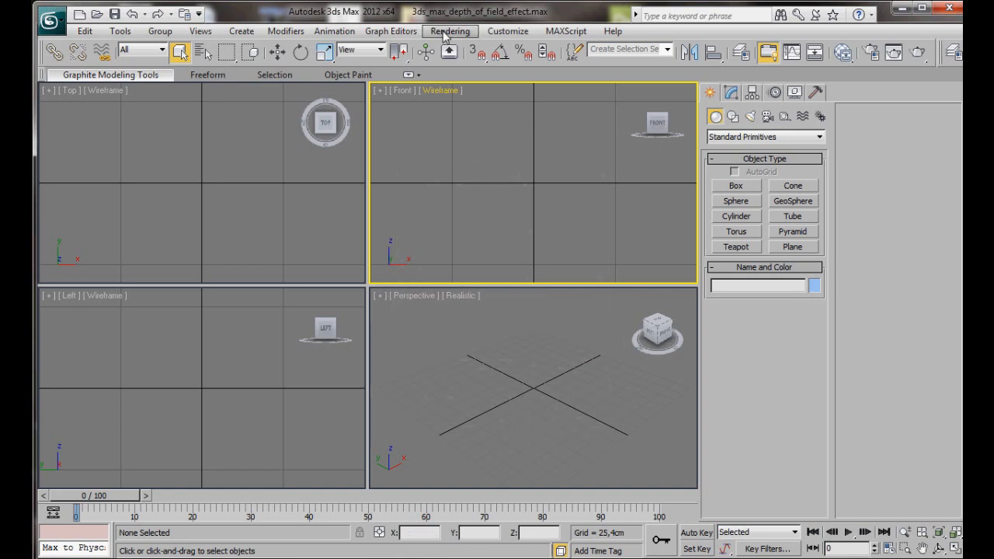
left_click(451, 31)
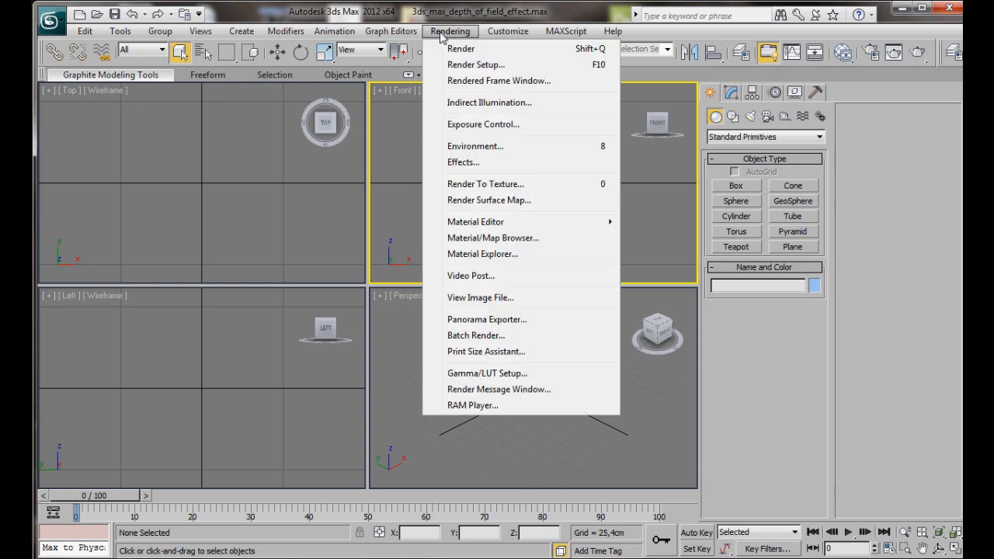
left_click(476, 65)
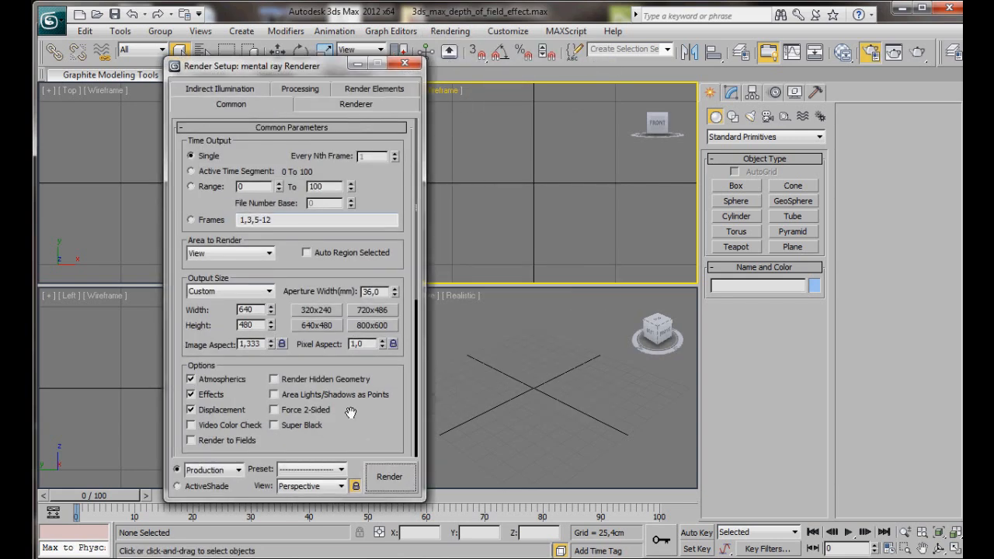
scroll("down", 3)
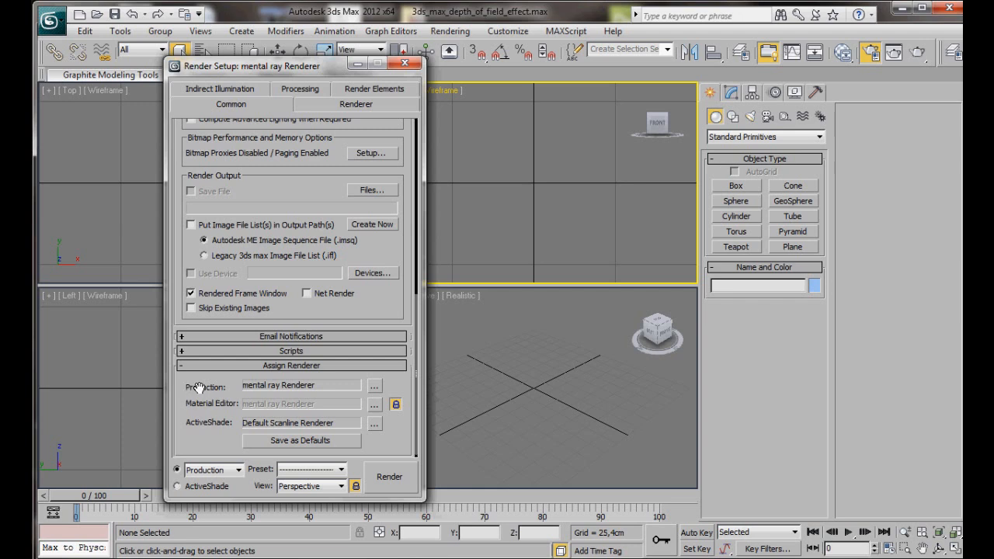
mouse_move(376, 385)
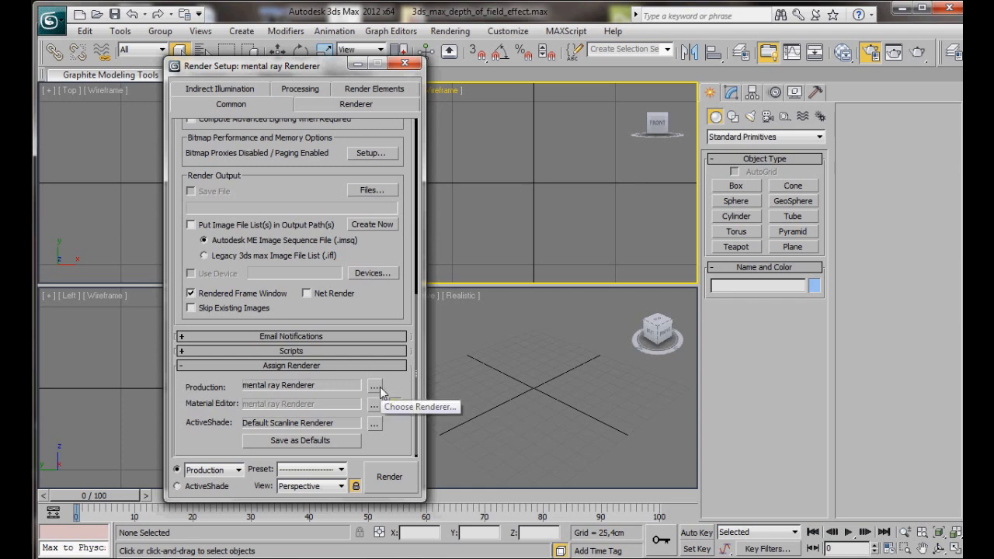
left_click(374, 385)
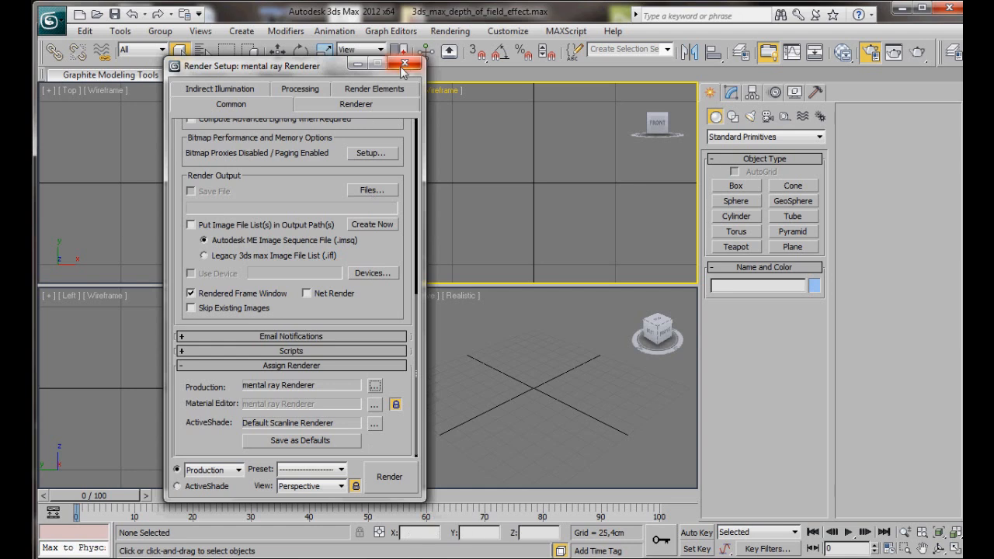
left_click(406, 63)
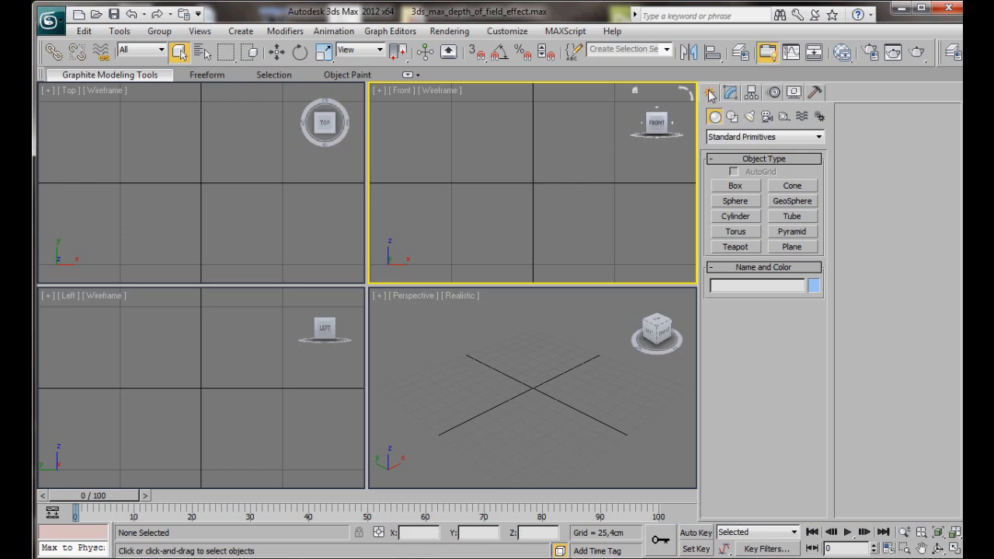
mouse_move(715, 117)
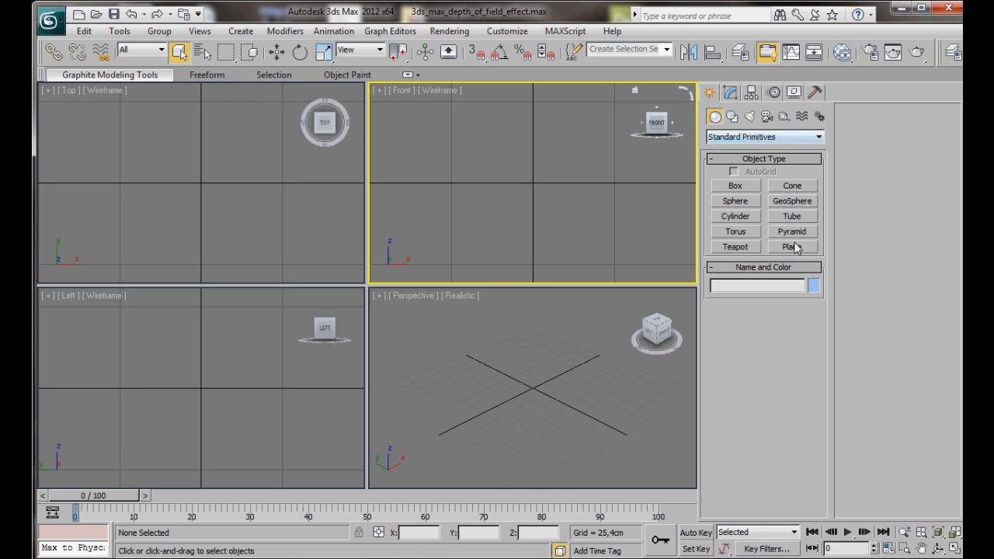
Step: Draw a floor plane sized 1000 by 1000 cm with one length and one width segment
left_click(792, 246)
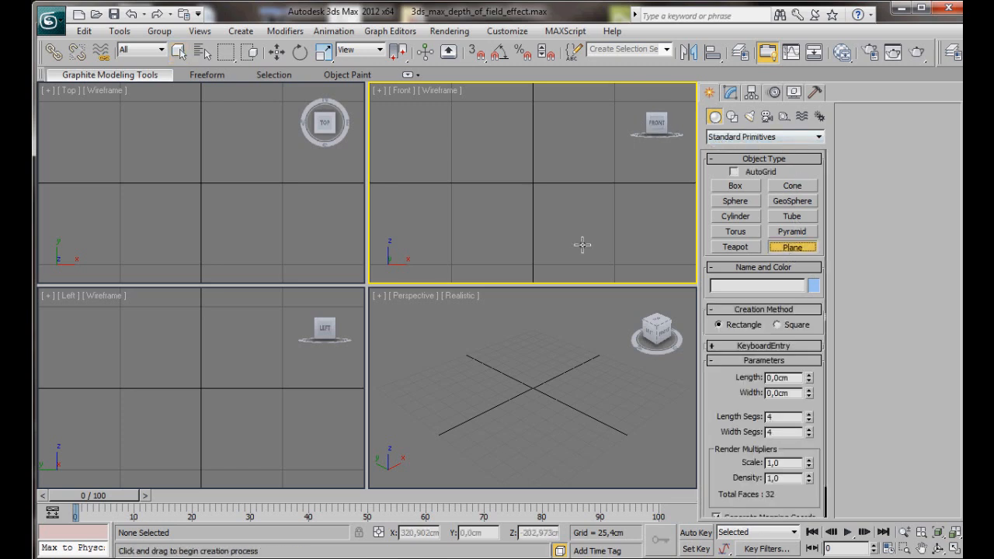
left_click_drag(90, 124, 273, 249)
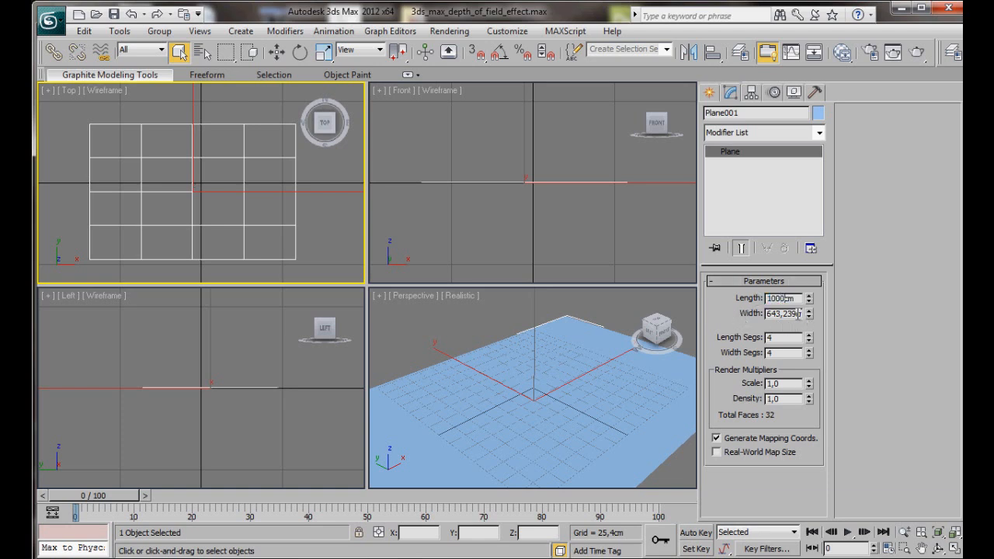
type("1000cm")
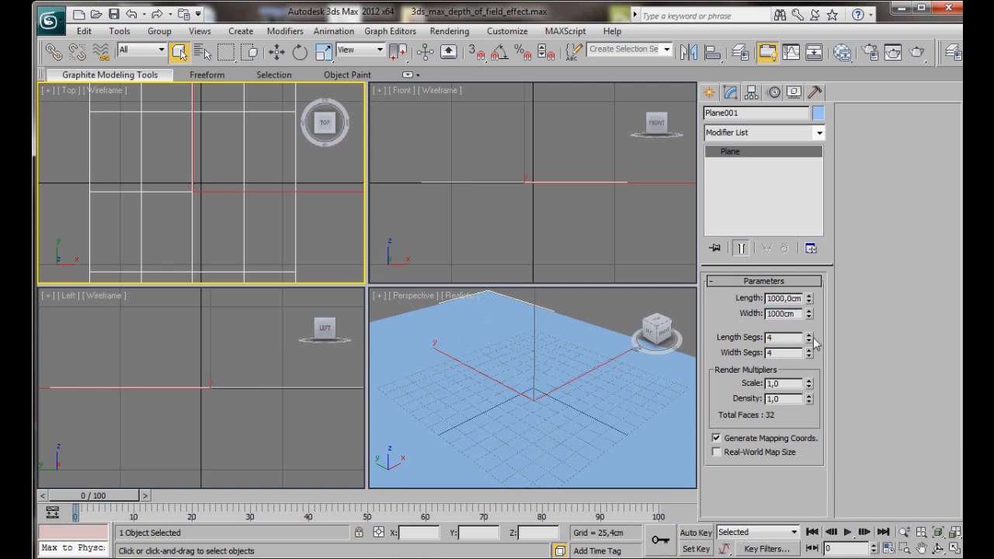
left_click(809, 340)
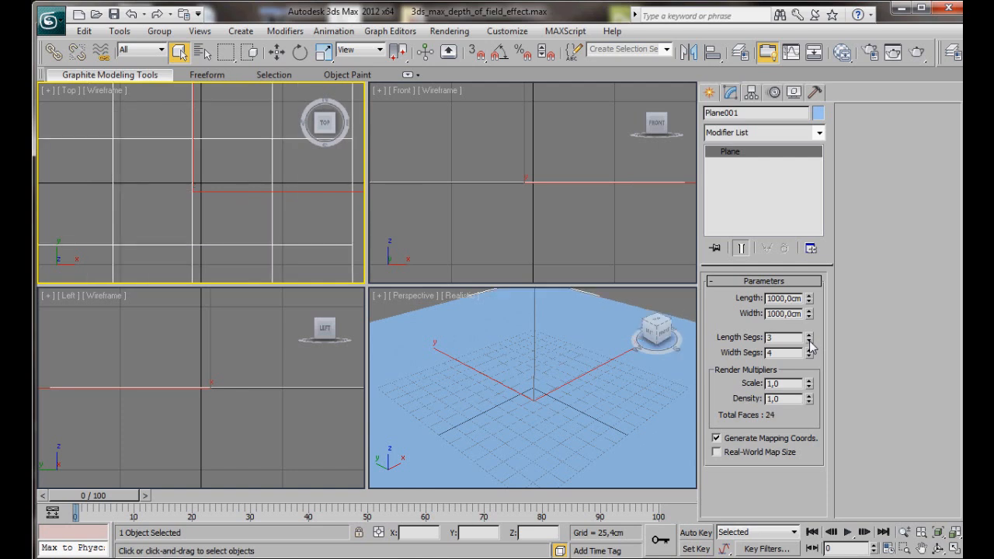
left_click(811, 341)
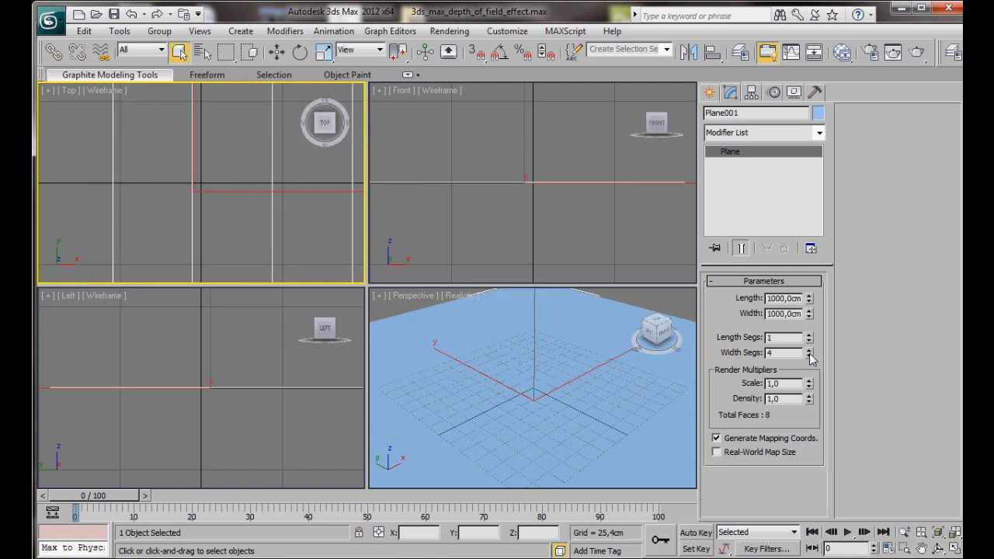
left_click(808, 355)
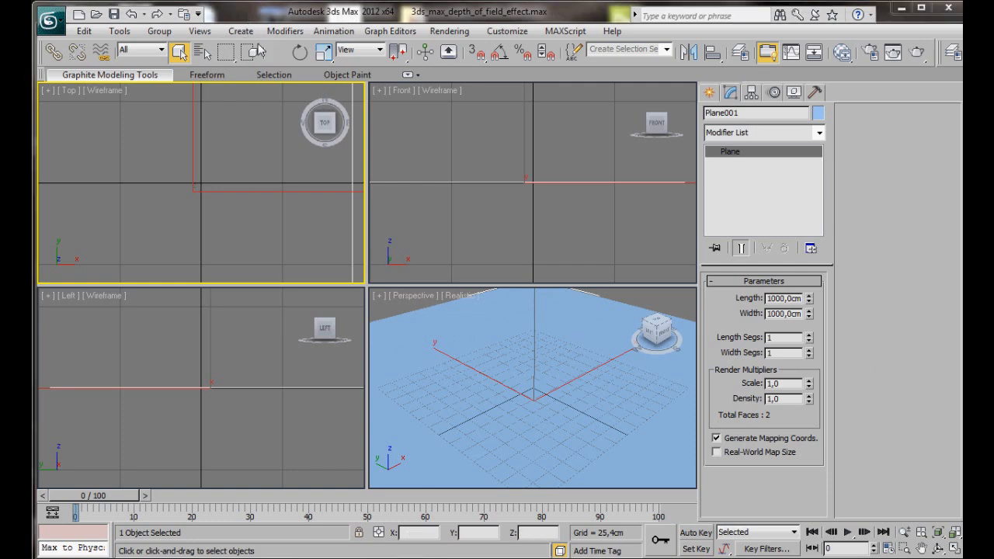
Step: Activate Select and Move to reposition the floor plane at the origin
left_click(277, 51)
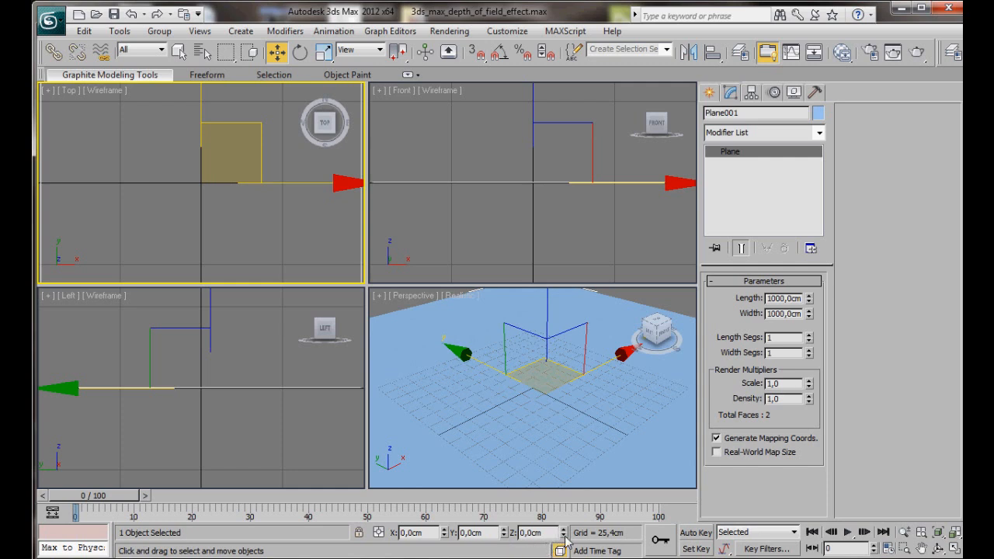
mouse_move(311, 155)
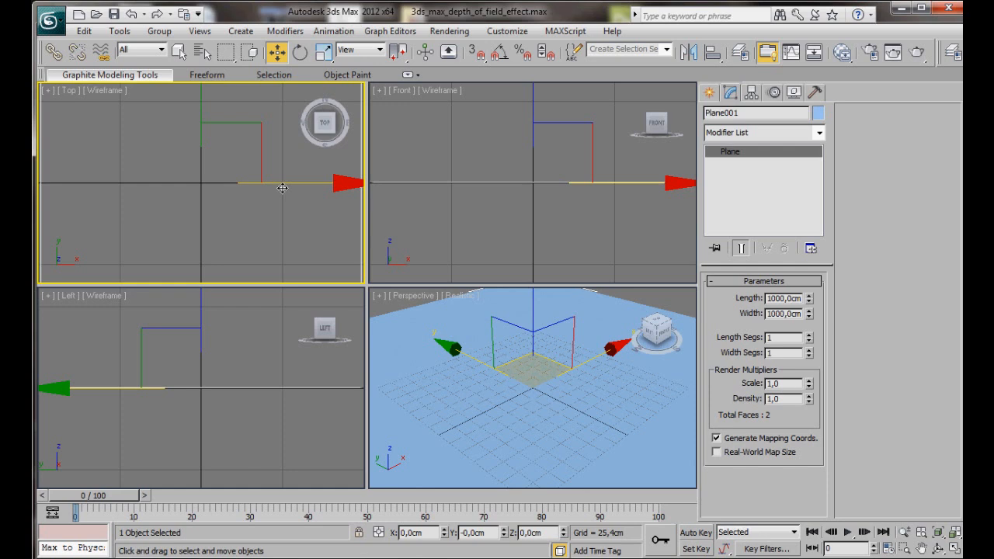
mouse_move(496, 52)
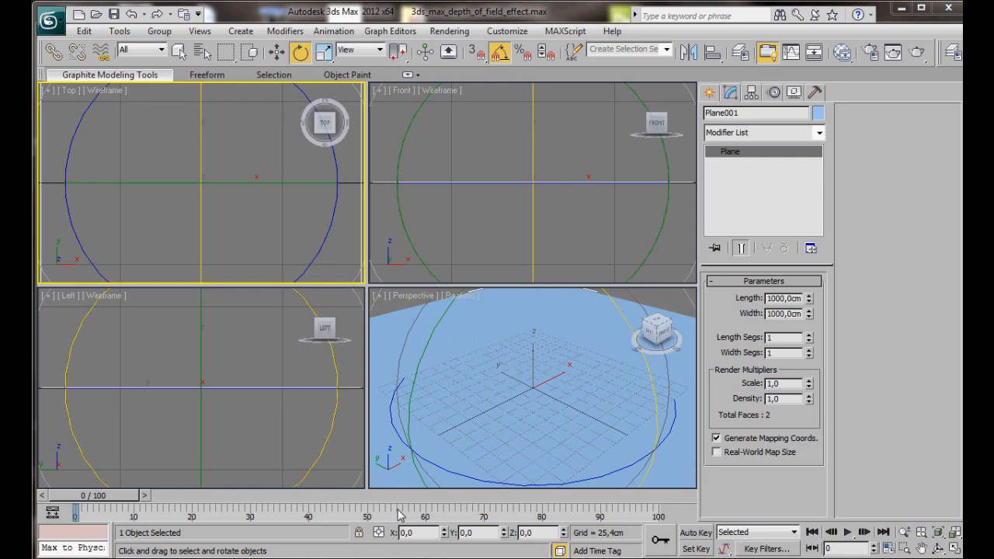
mouse_move(394, 540)
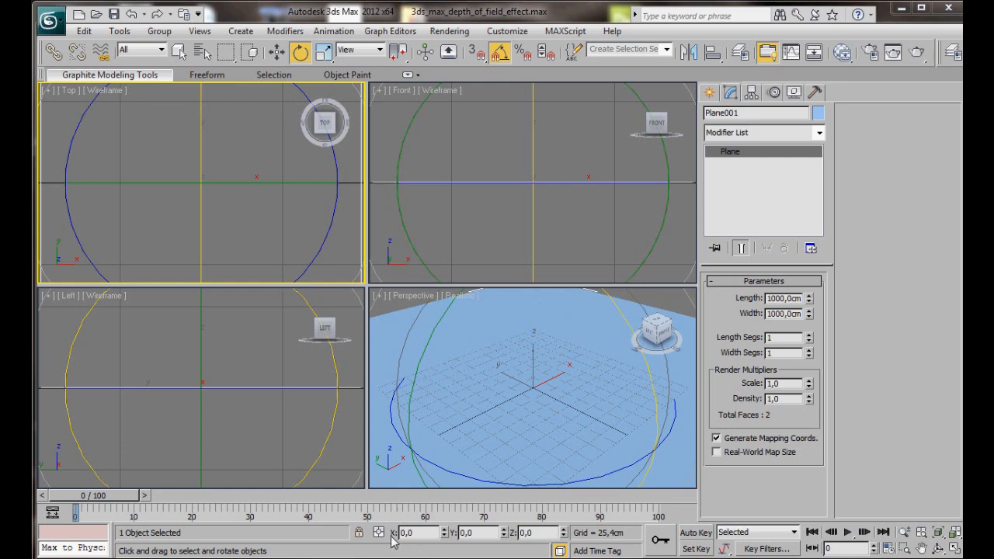
mouse_move(208, 124)
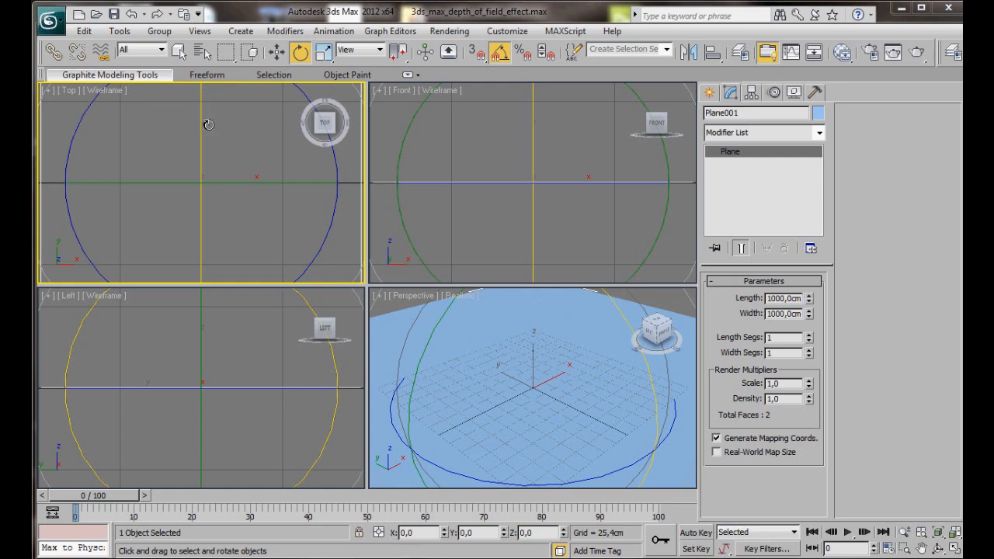
mouse_move(199, 115)
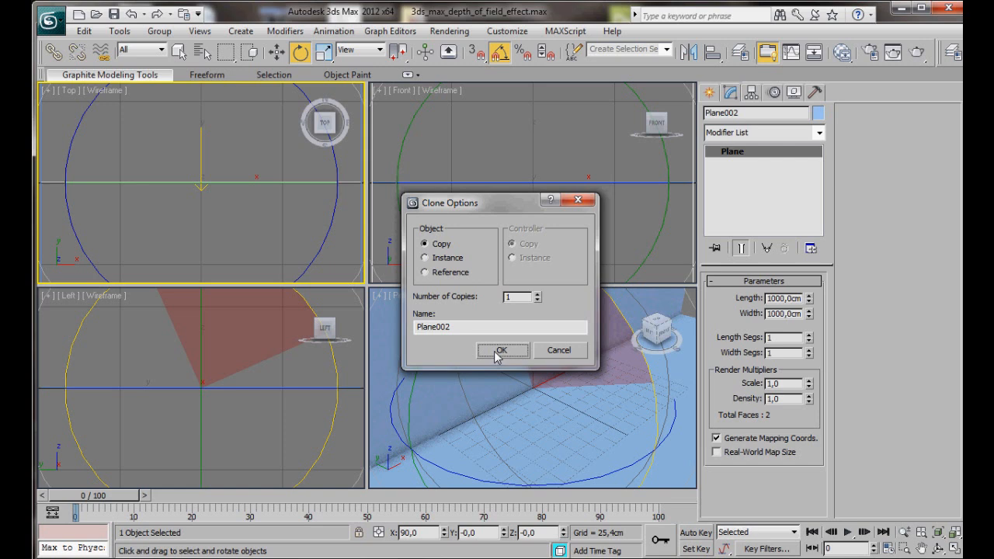
Step: Confirm the rotated copy Plane002, move it to the floor's edge and set its length to 500 cm
left_click(501, 351)
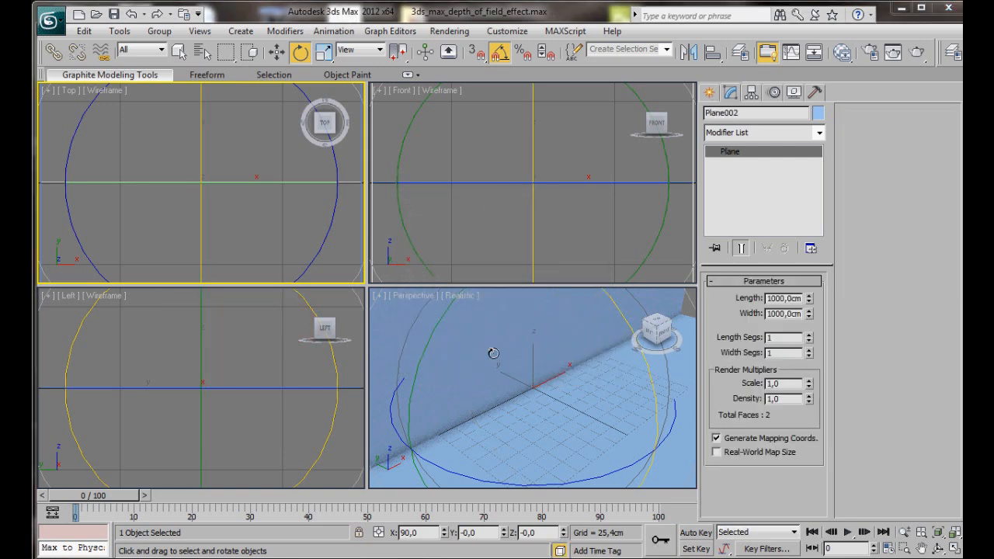
left_click(276, 51)
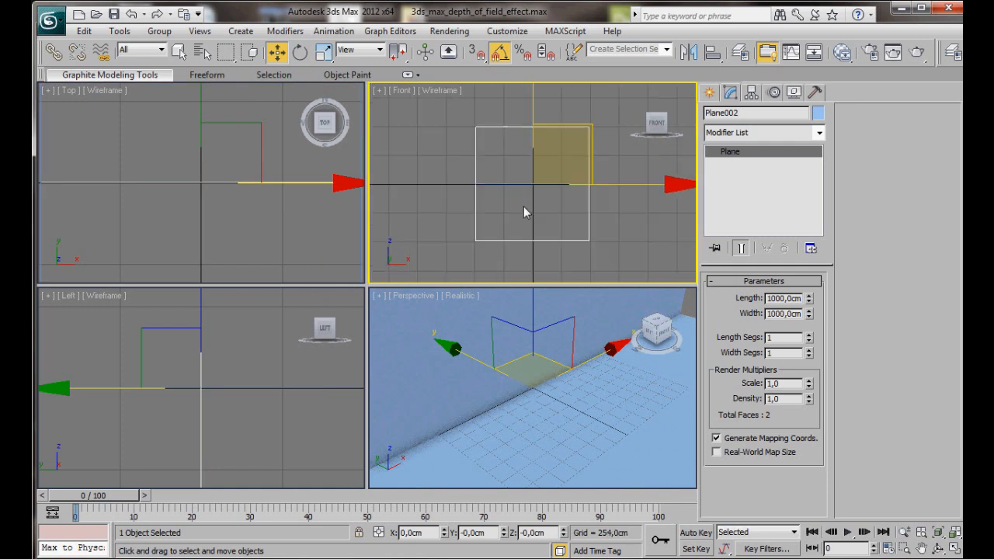
left_click_drag(531, 214, 534, 95)
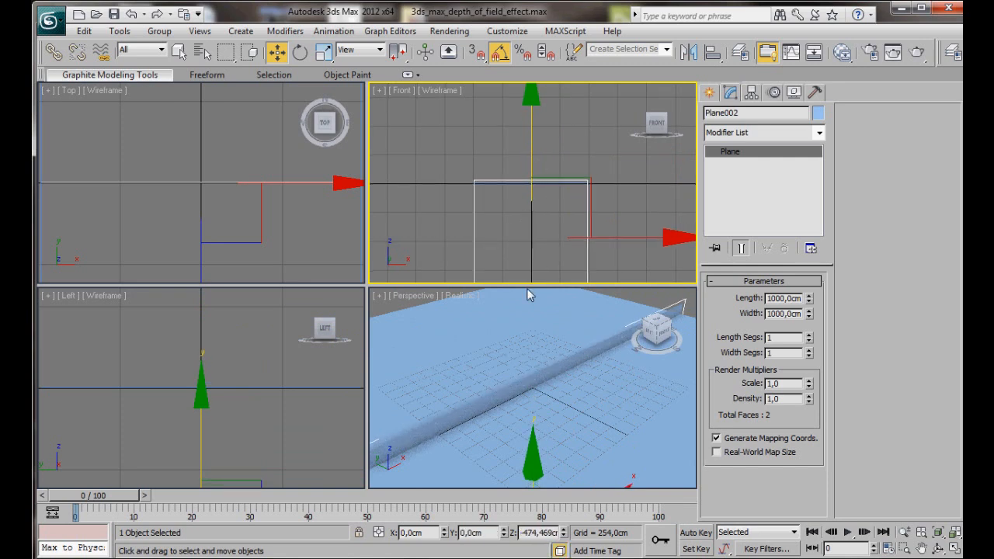
left_click(241, 410)
type("5")
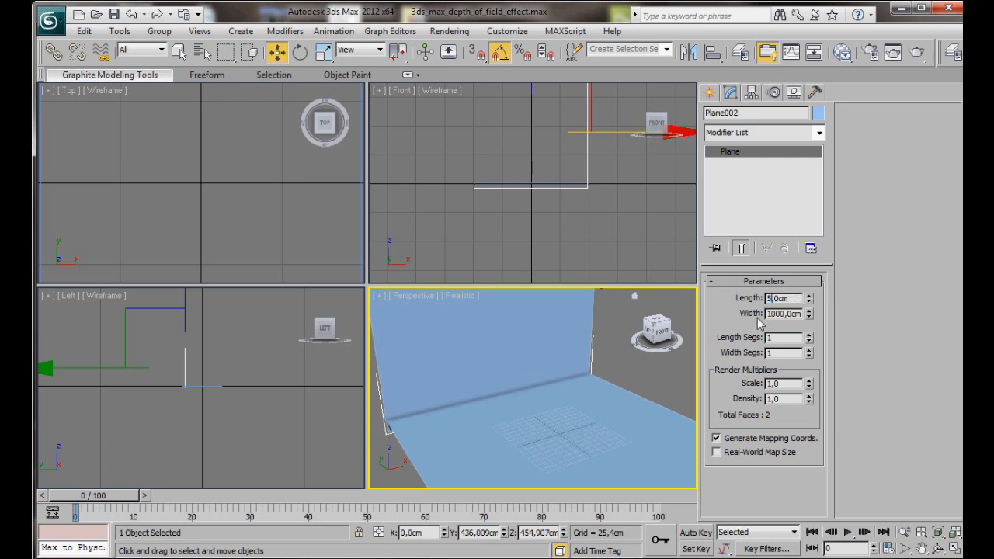
left_click(528, 217)
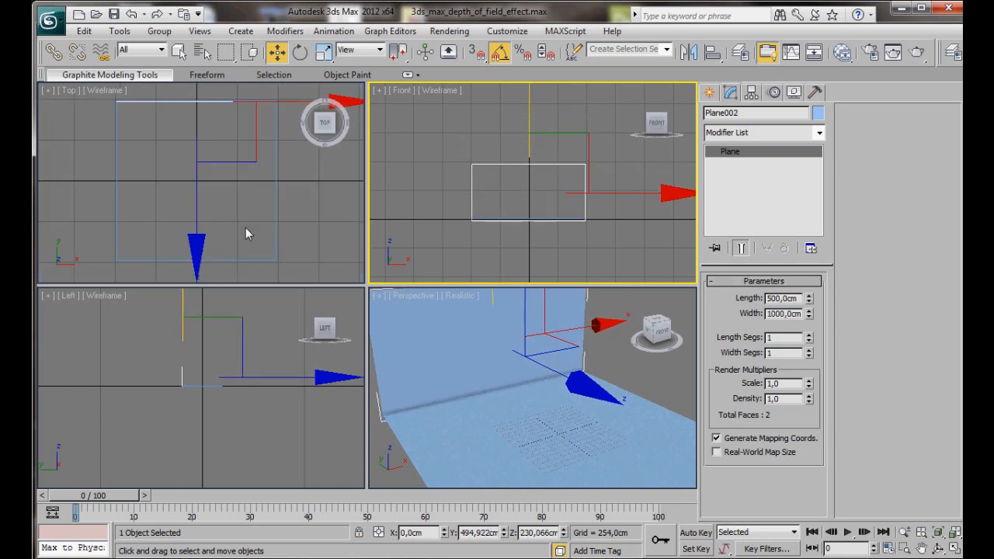
left_click(247, 233)
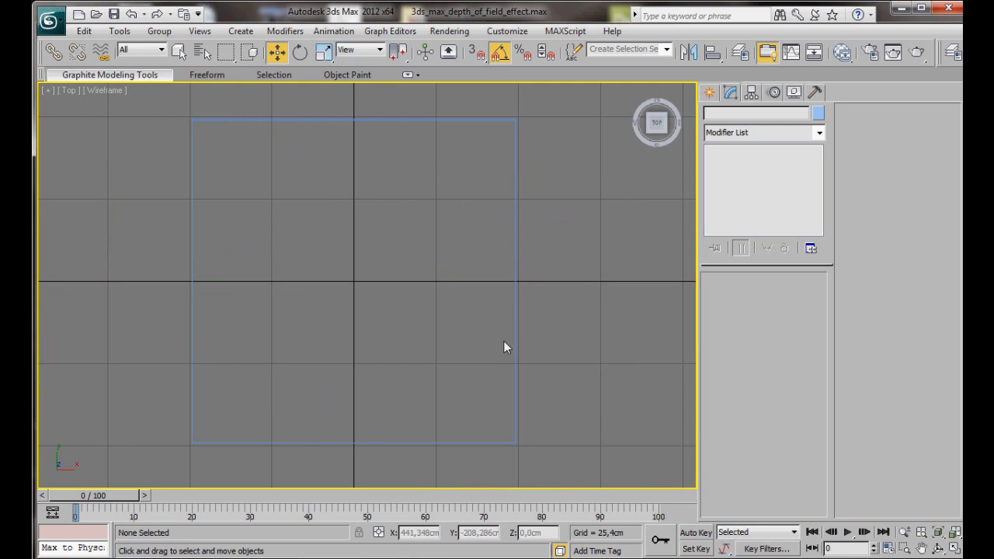
mouse_move(708, 93)
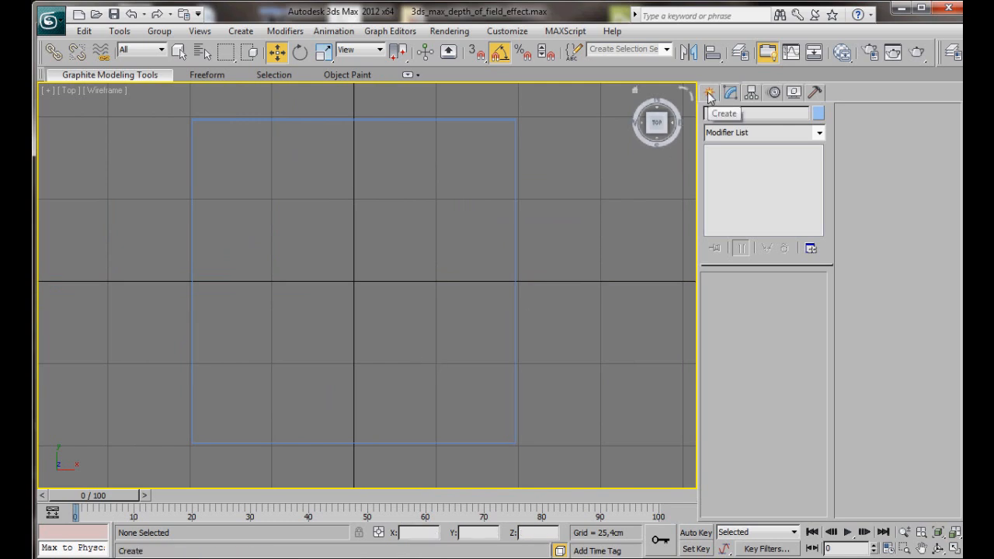
Step: Create a 25 cm radius sphere in Top view and raise it in Front view to rest on the floor
left_click(708, 93)
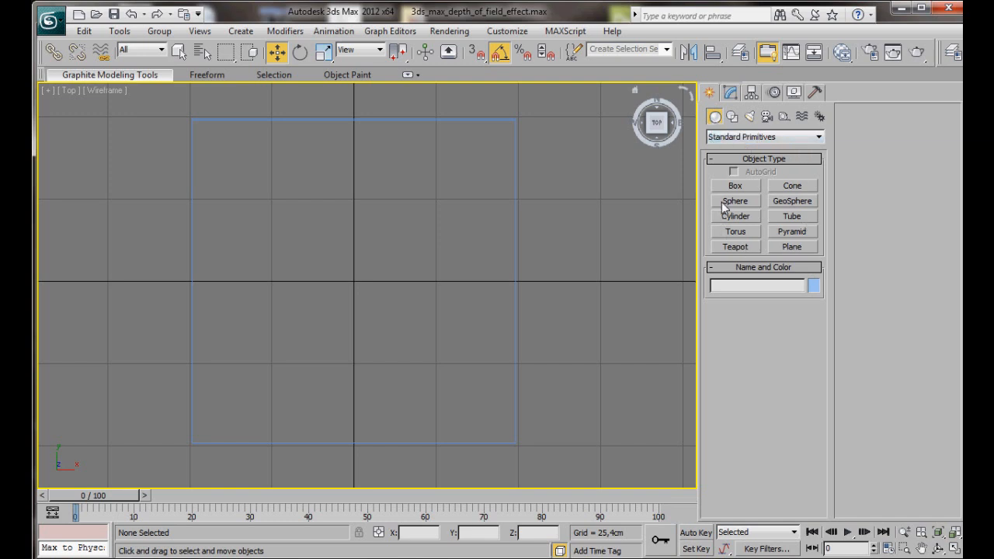
left_click(735, 202)
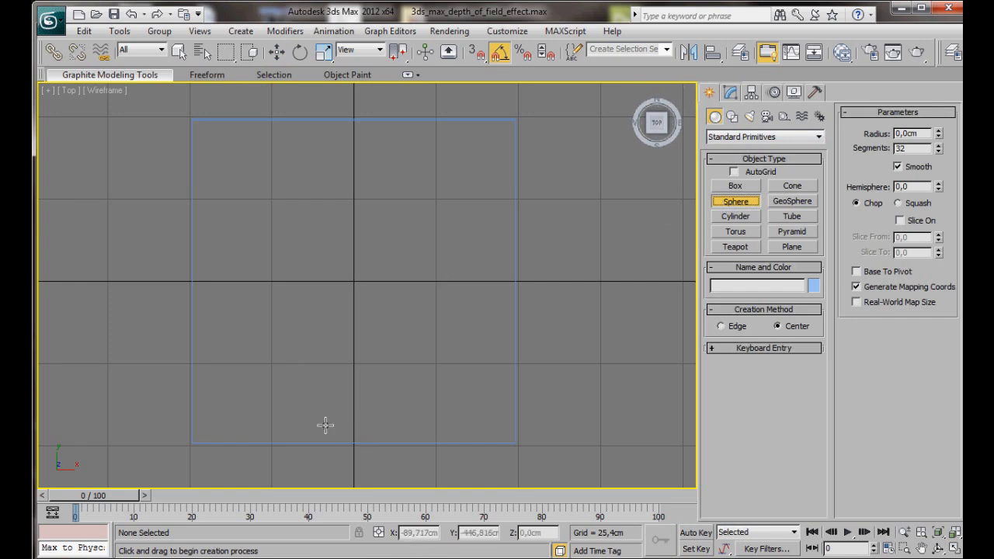
mouse_move(354, 421)
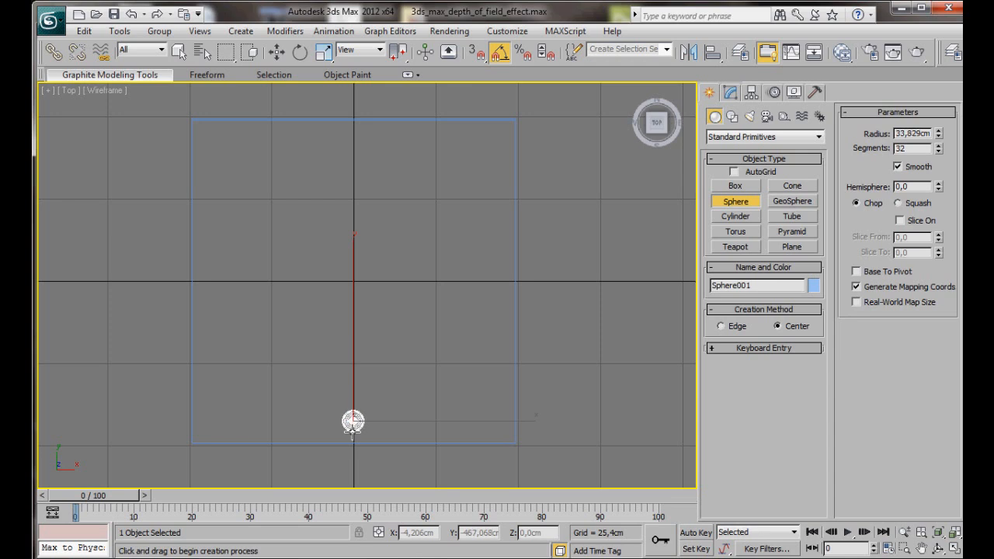
mouse_move(473, 298)
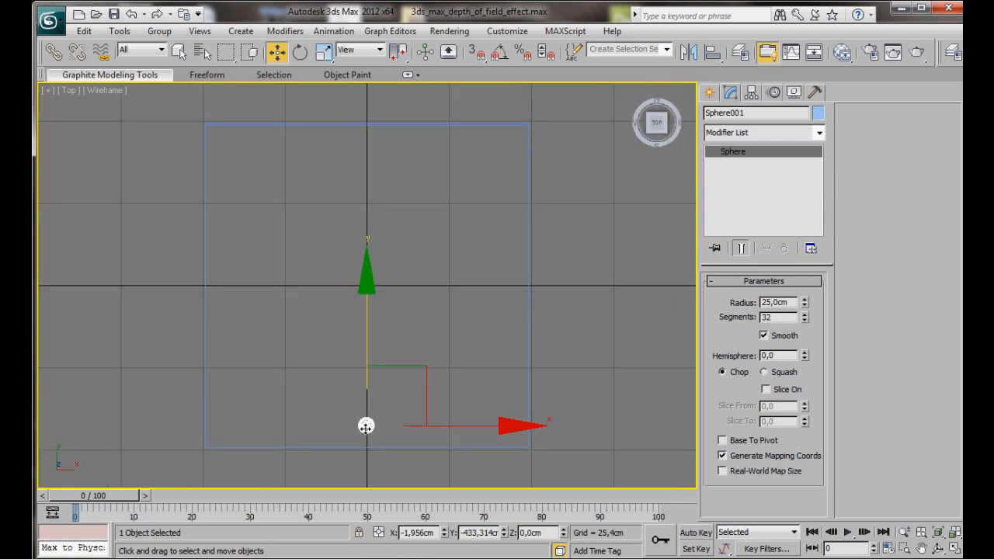
key("Alt+w")
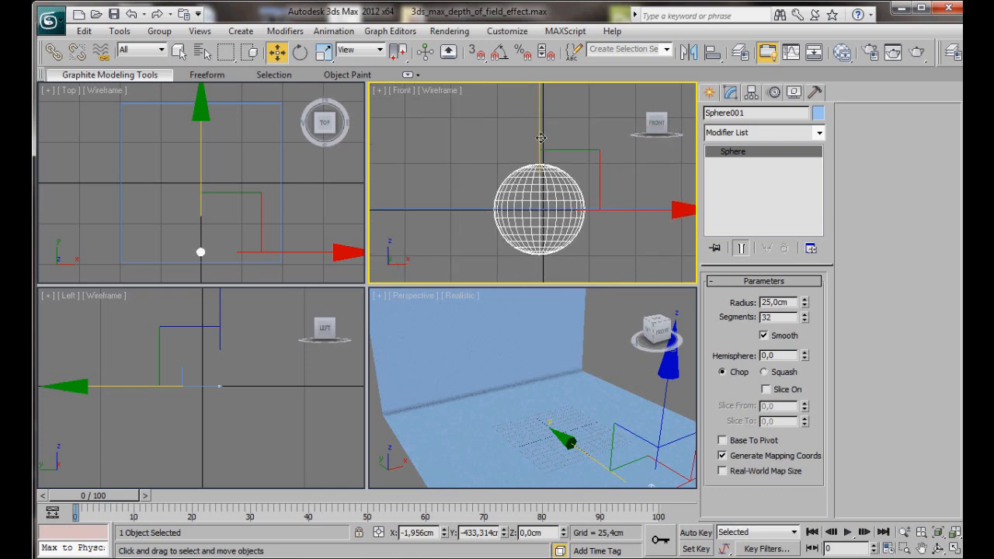
left_click_drag(540, 138, 547, 96)
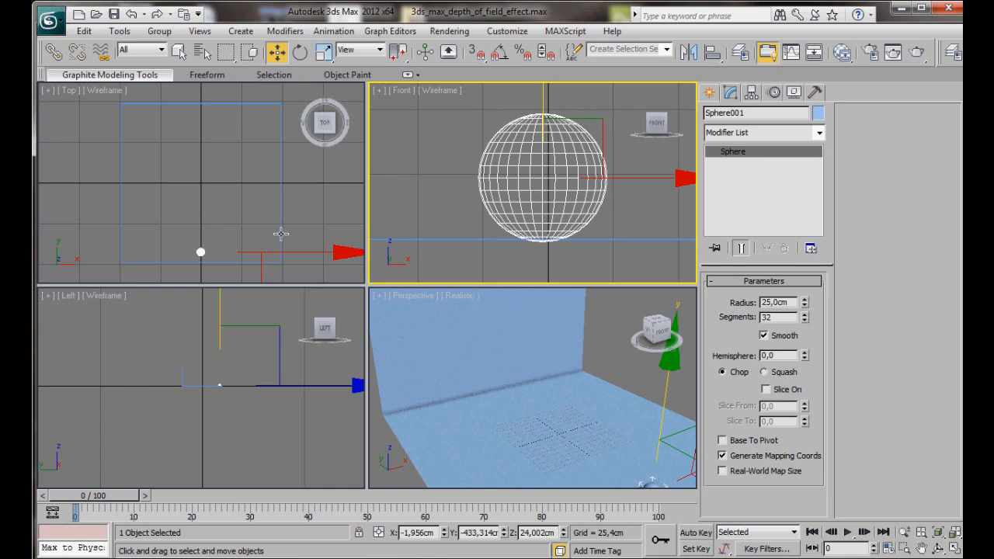
left_click(329, 215)
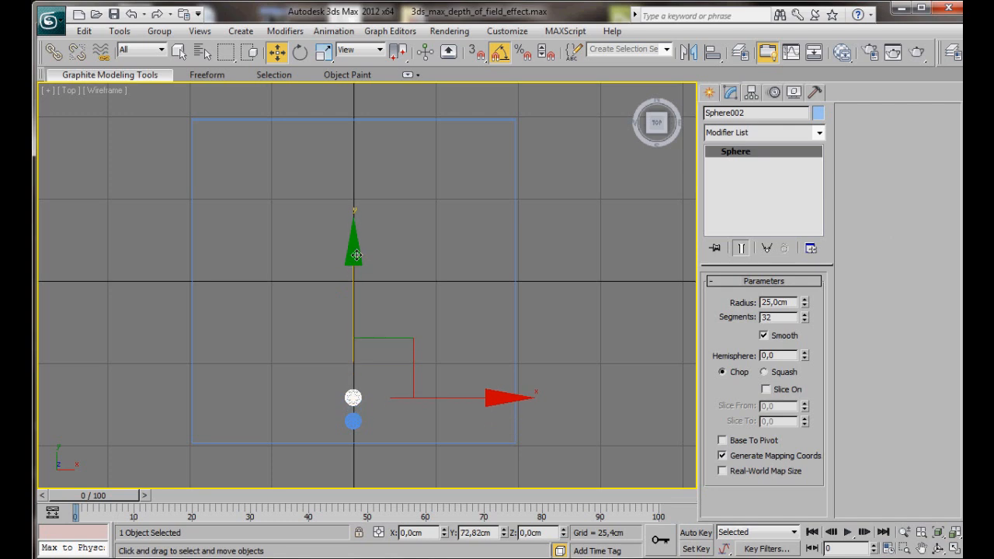
Step: Shift-clone the sphere along Y with 7 copies, giving a row of eight, then deselect
left_click_drag(354, 256, 359, 239)
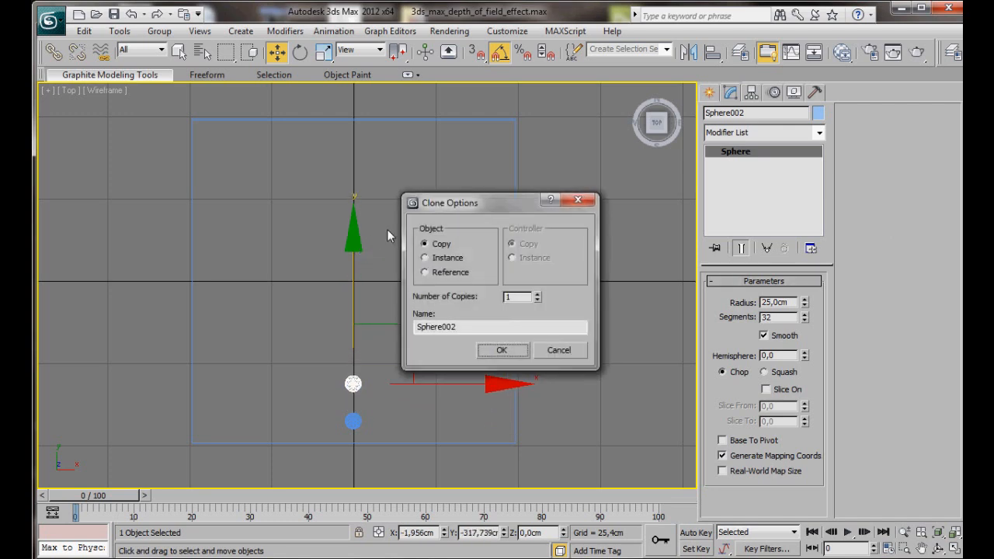
left_click(537, 294)
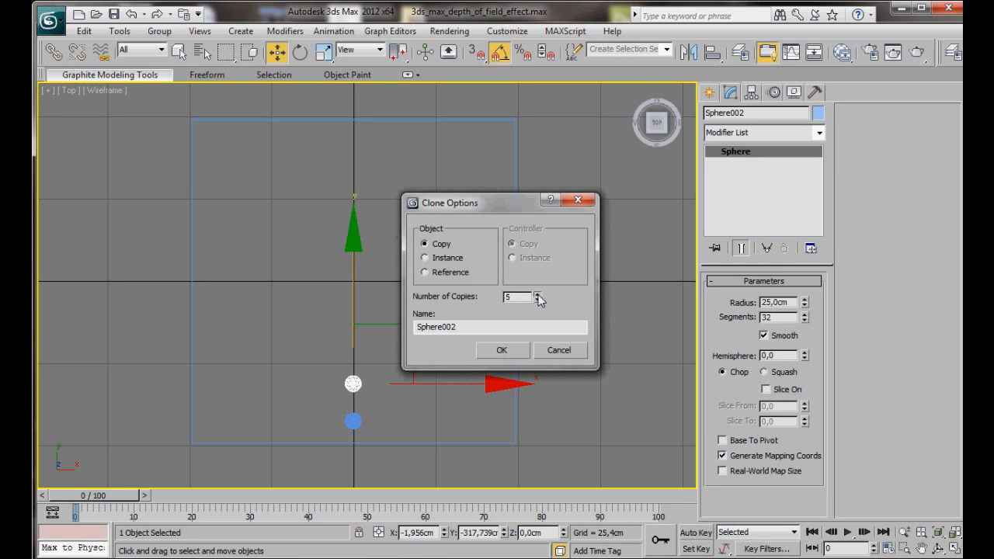
left_click(534, 293)
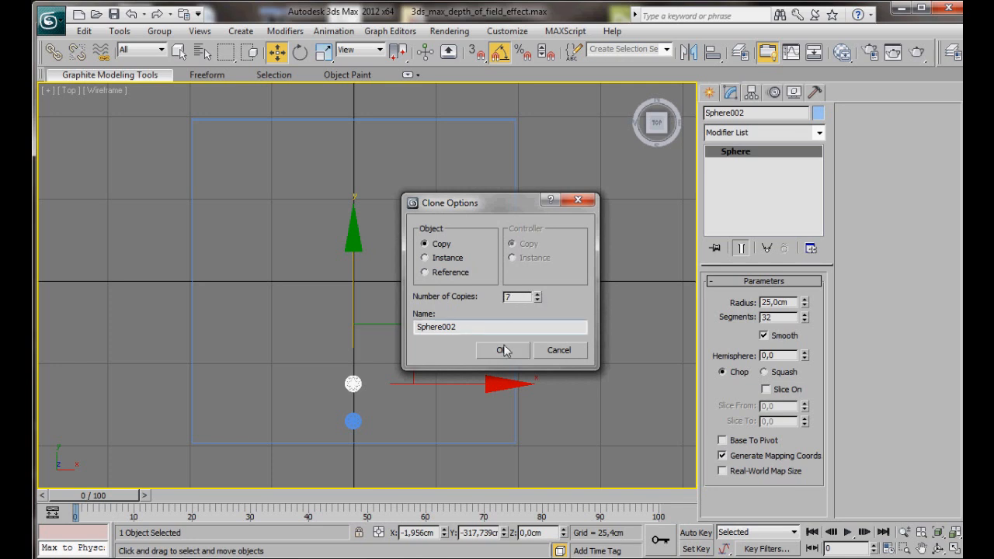
left_click(502, 351)
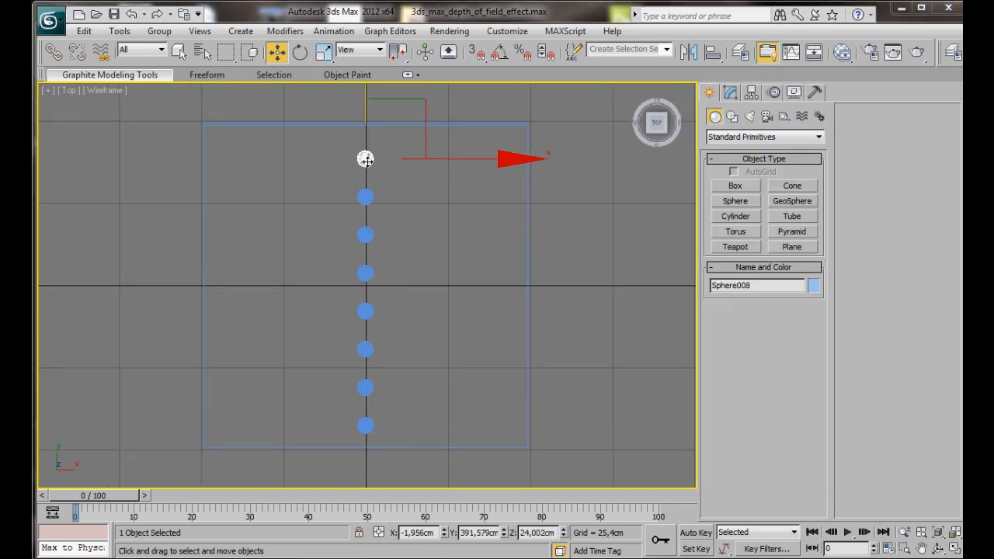
left_click(466, 252)
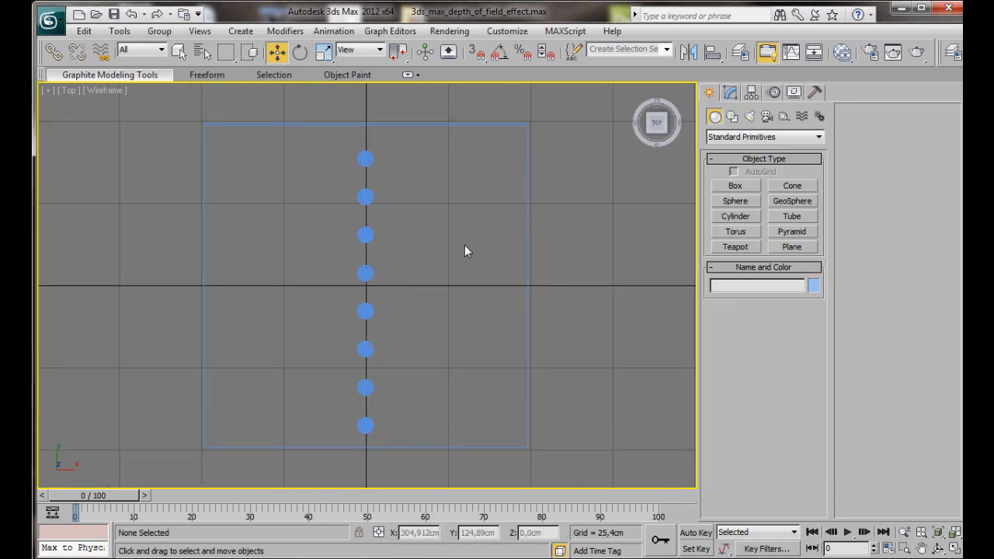
key("alt+w")
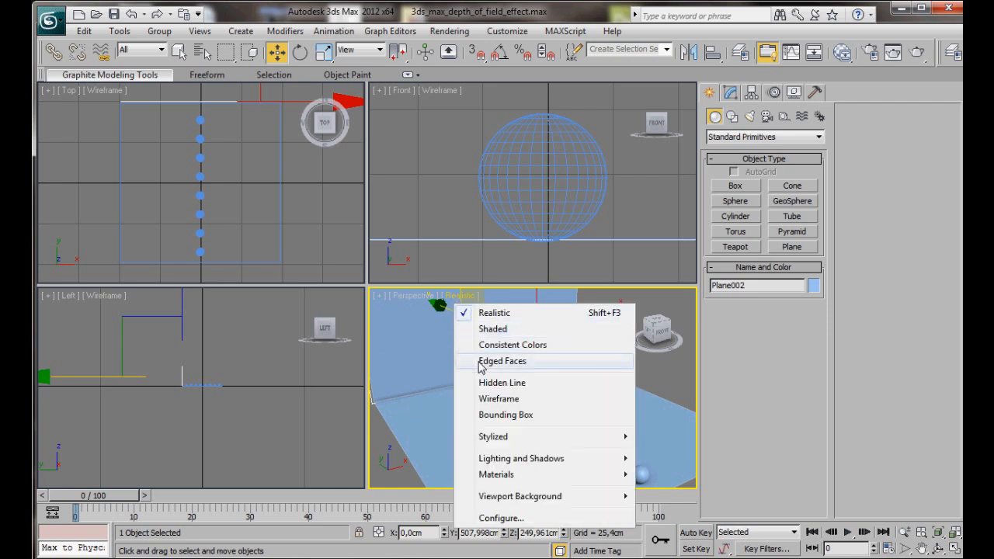
Step: Switch the Perspective viewport shading to Edged Faces
left_click(502, 360)
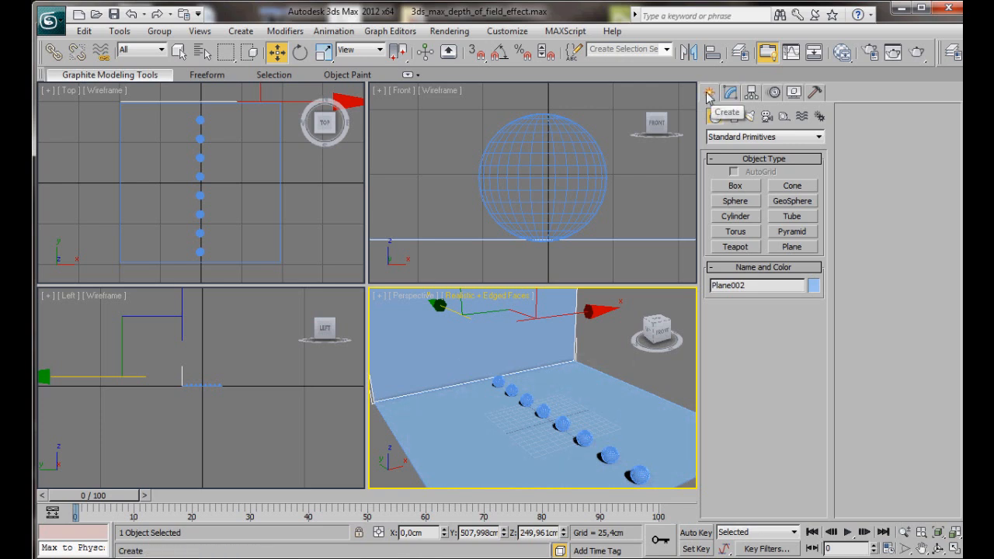
Step: Place a standard Skylight, Sky001, and lower its multiplier to about 0.31
left_click(748, 114)
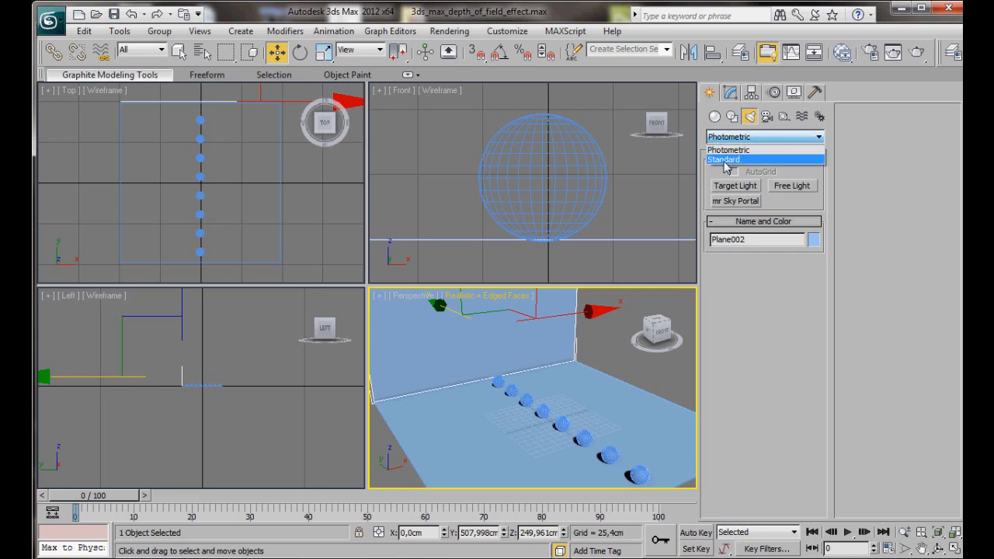
left_click(723, 159)
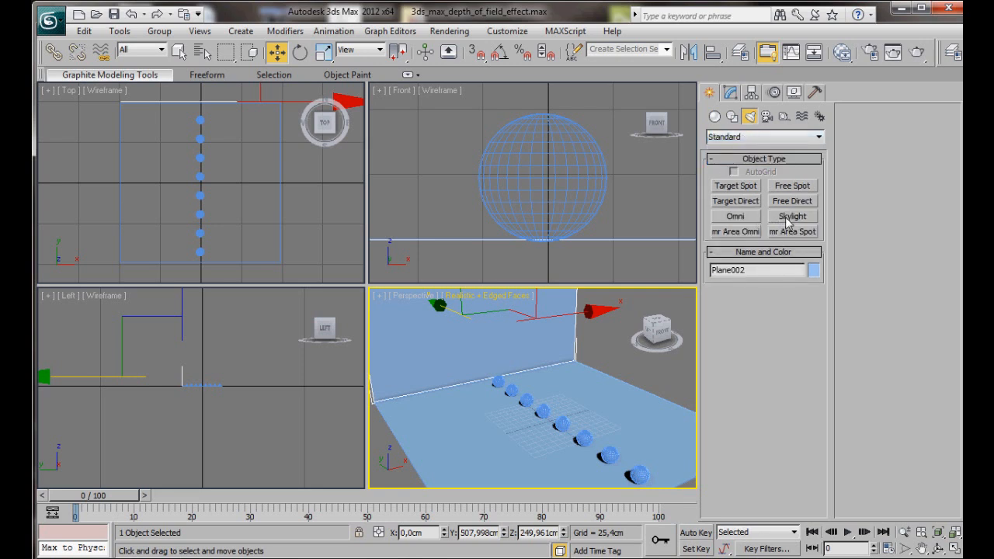
left_click(792, 216)
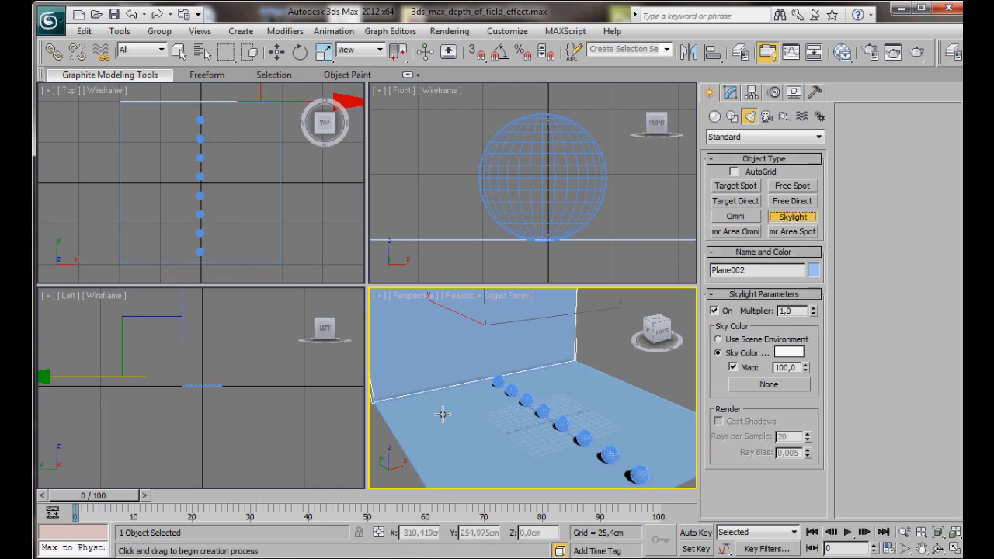
mouse_move(435, 416)
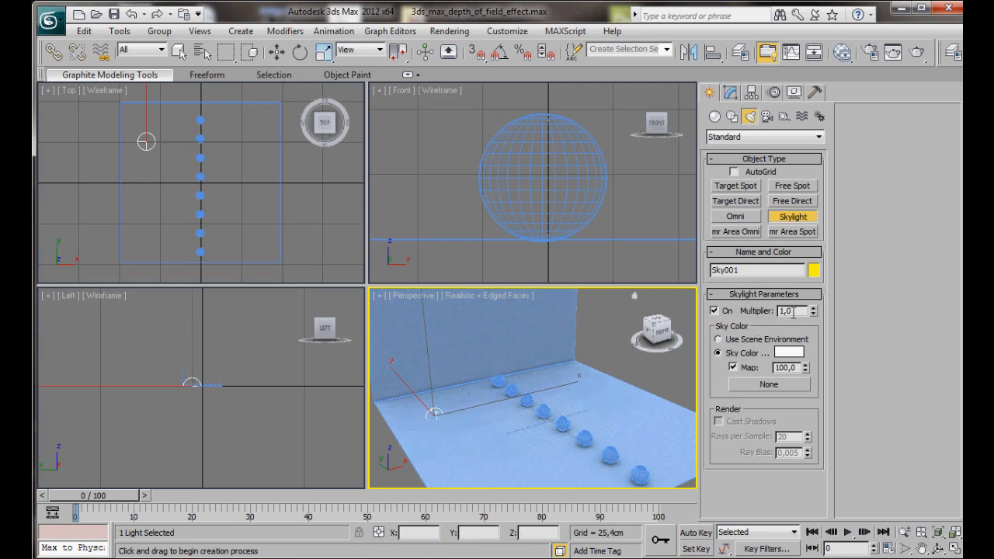
left_click(814, 314)
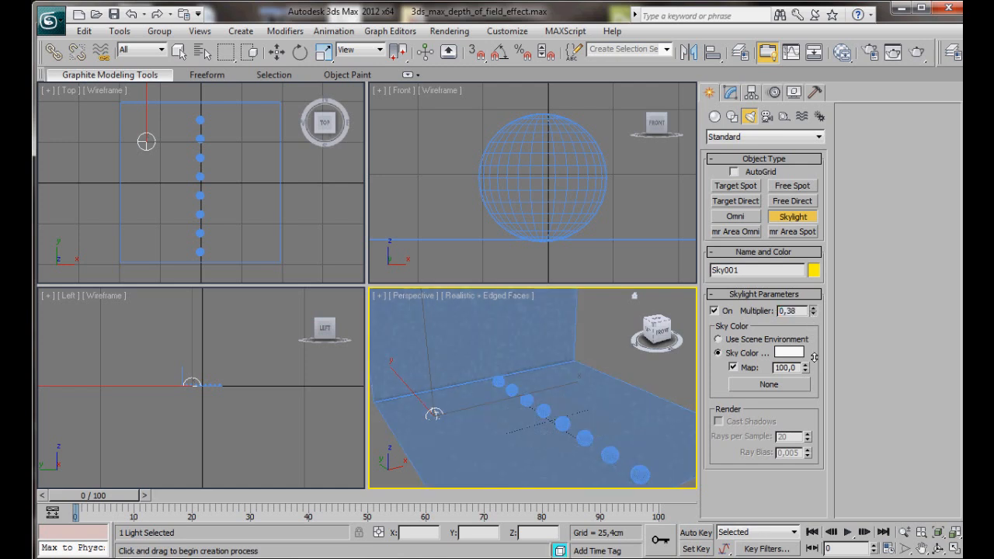
left_click(814, 314)
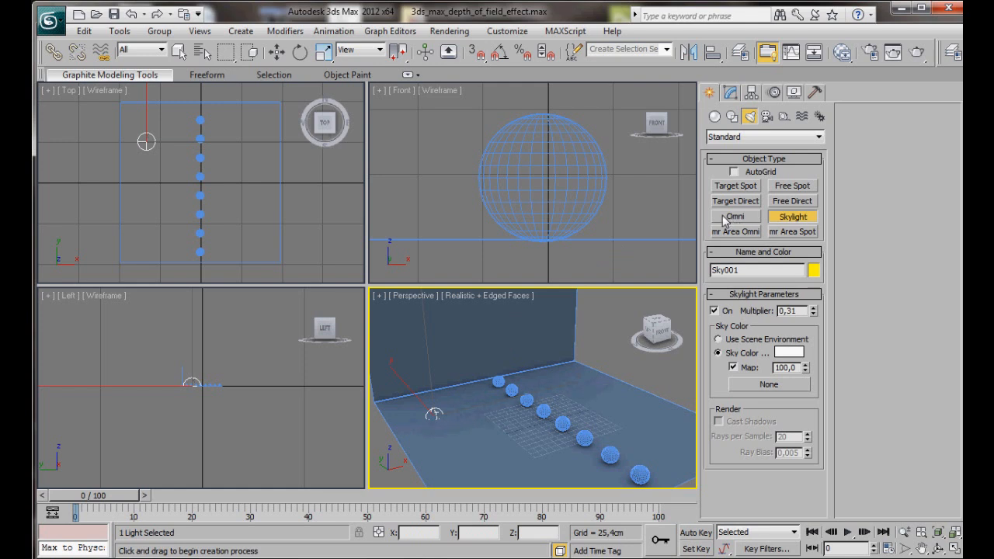
Step: Place Omni001 in Top view with ray-traced shadows on and multiplier about 0.4
left_click(735, 216)
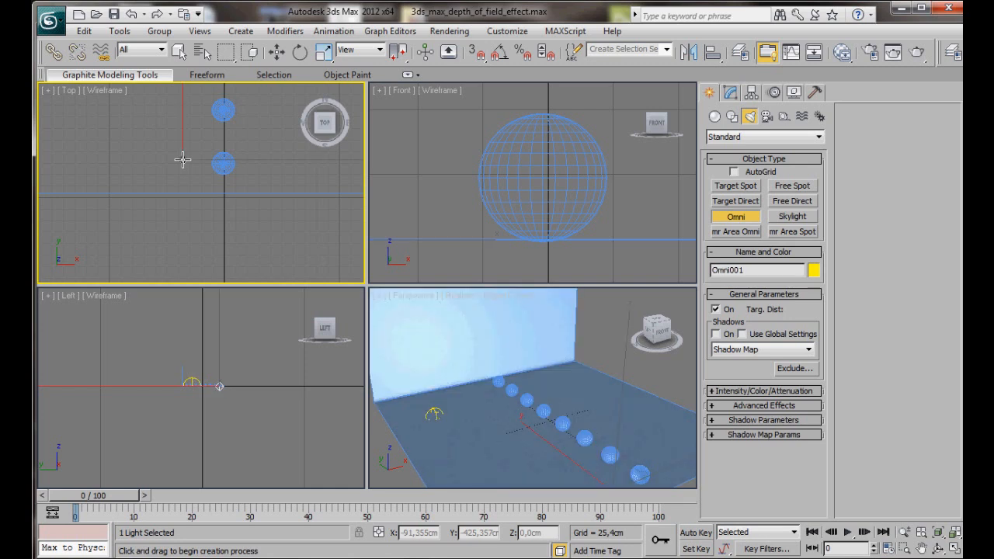
left_click(276, 51)
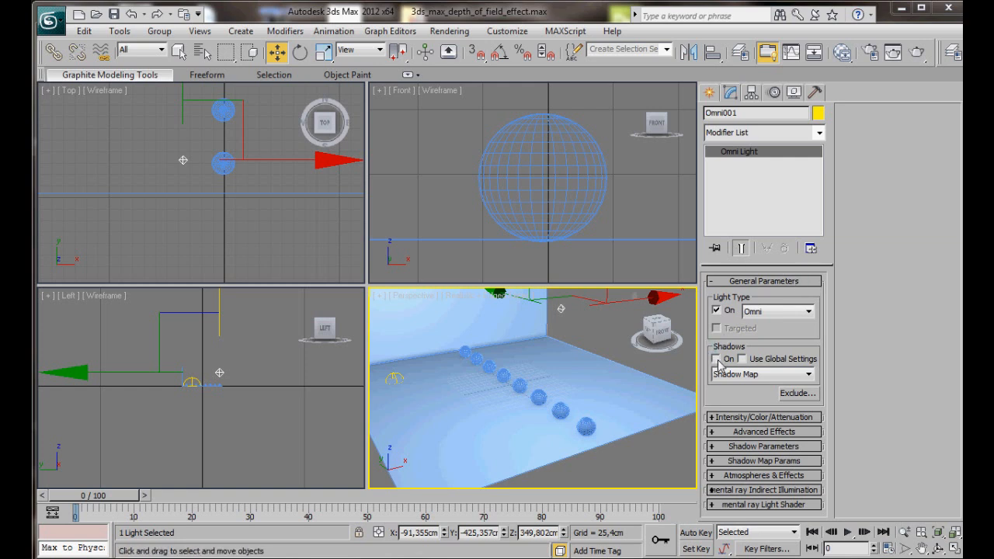
left_click(716, 357)
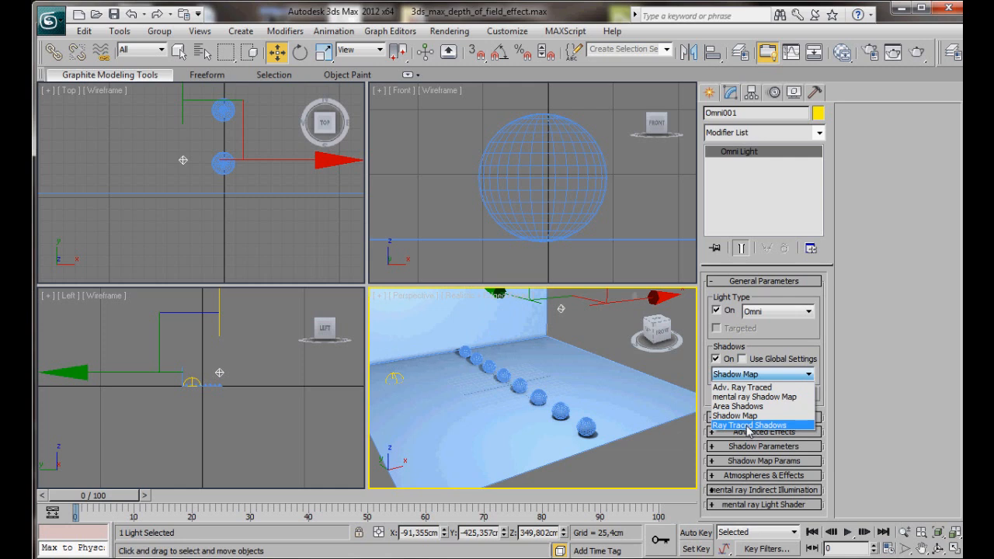
left_click(761, 425)
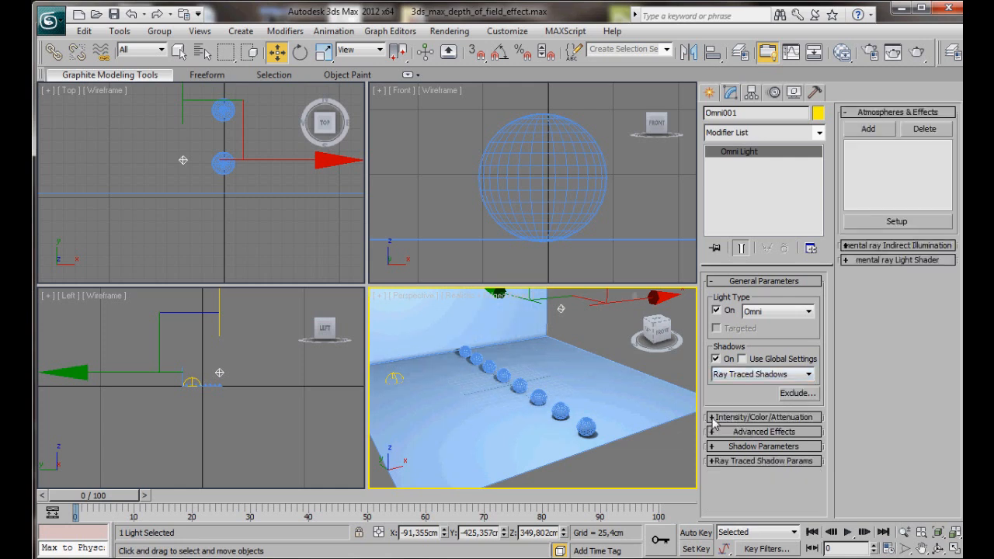
left_click(762, 416)
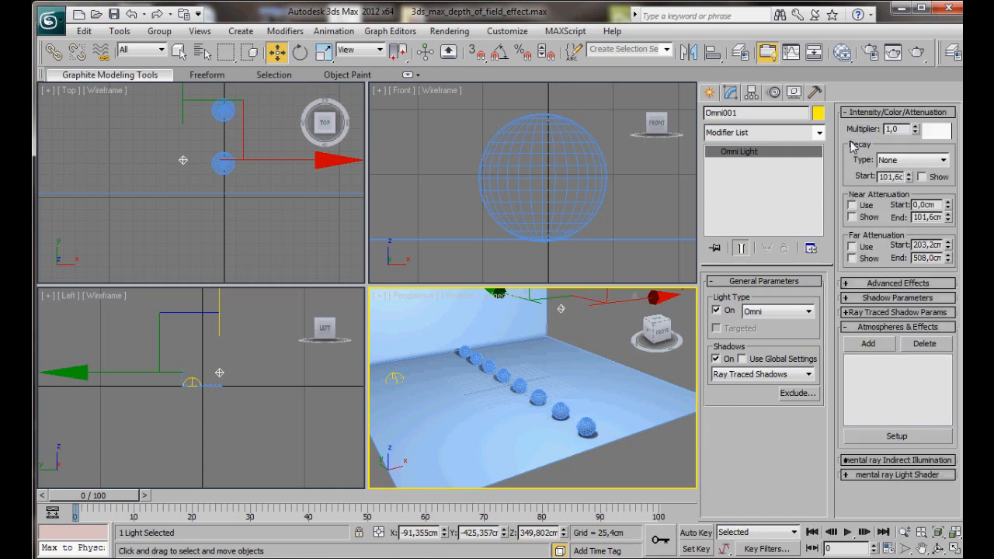
left_click(916, 132)
type("0,4")
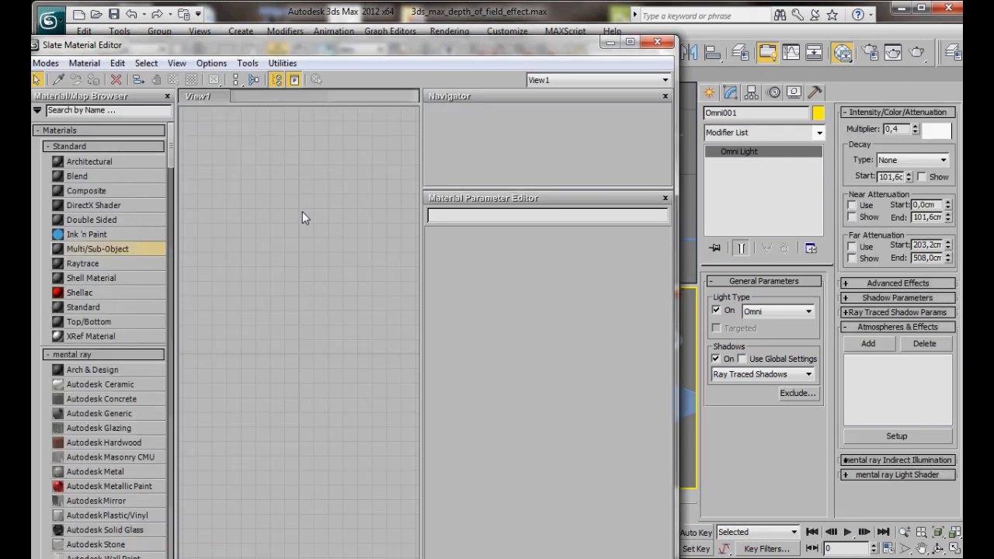
mouse_move(273, 220)
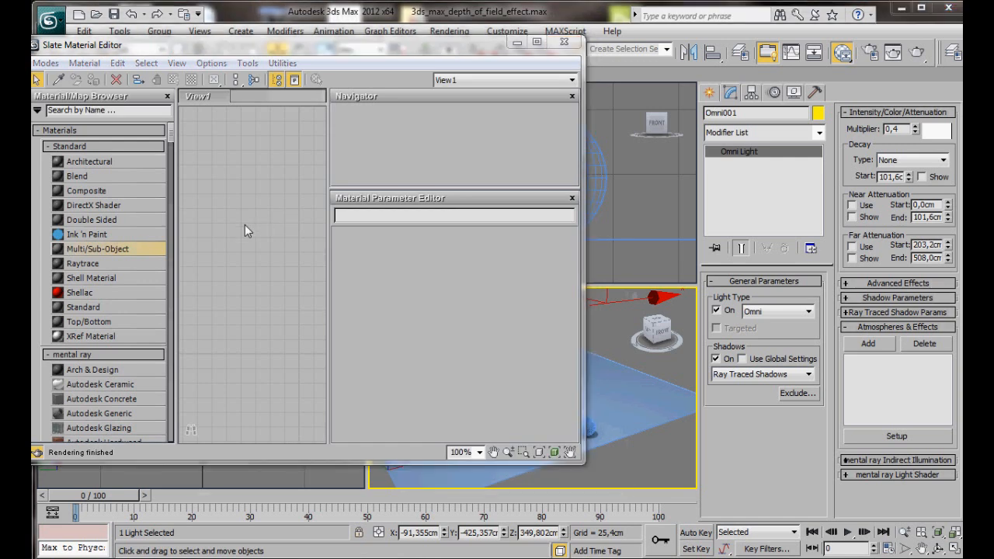
mouse_move(217, 190)
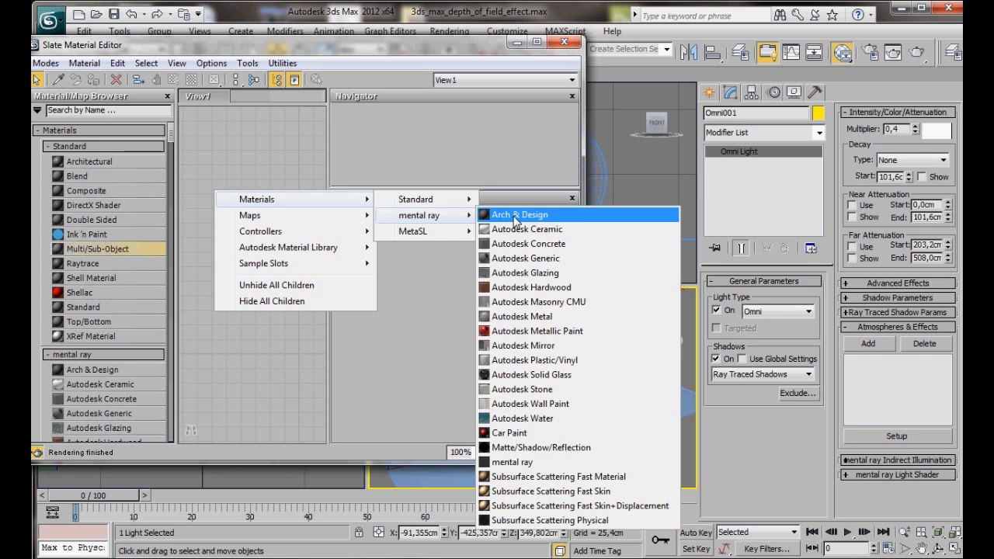
Step: Create a mental ray Arch & Design material with a light blue diffuse colour, named ball
left_click(519, 214)
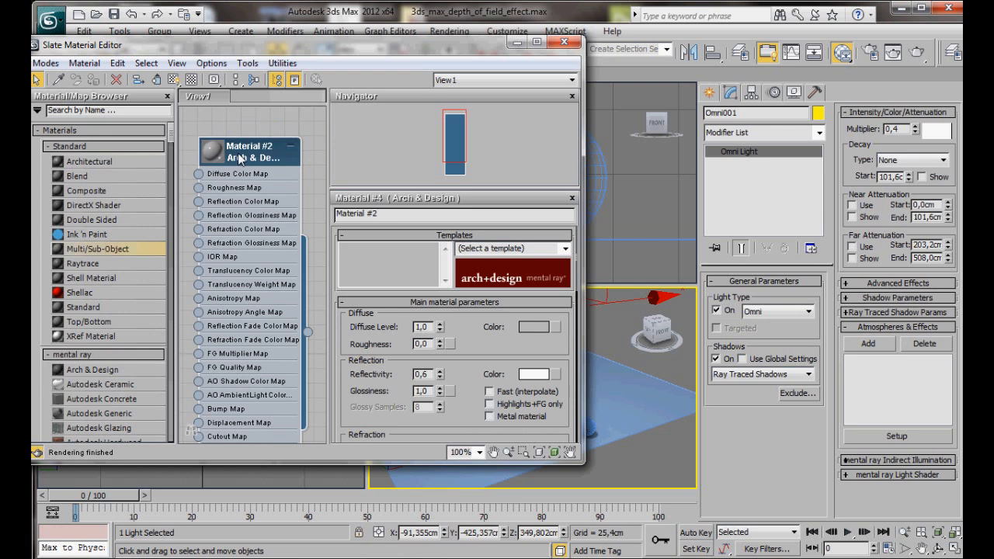
mouse_move(246, 162)
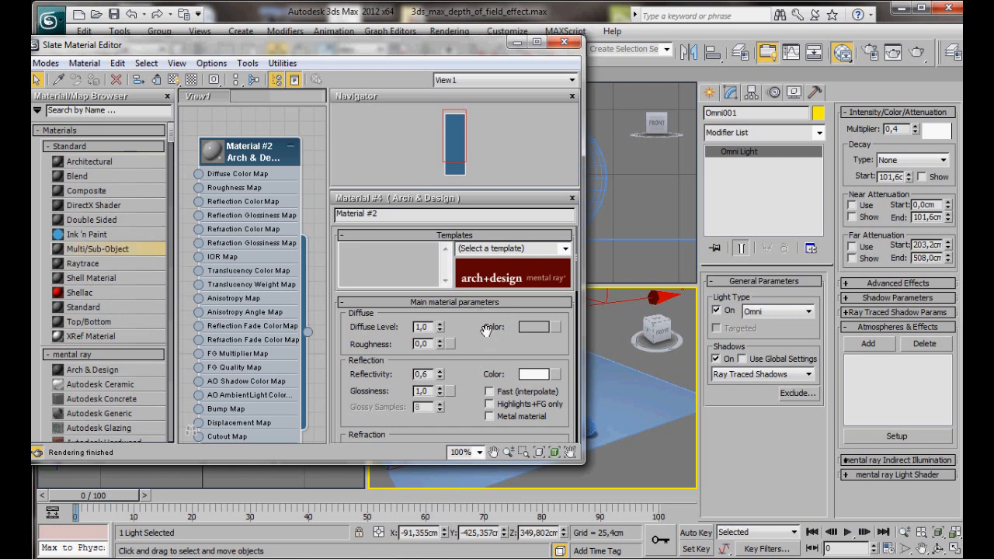
left_click(537, 326)
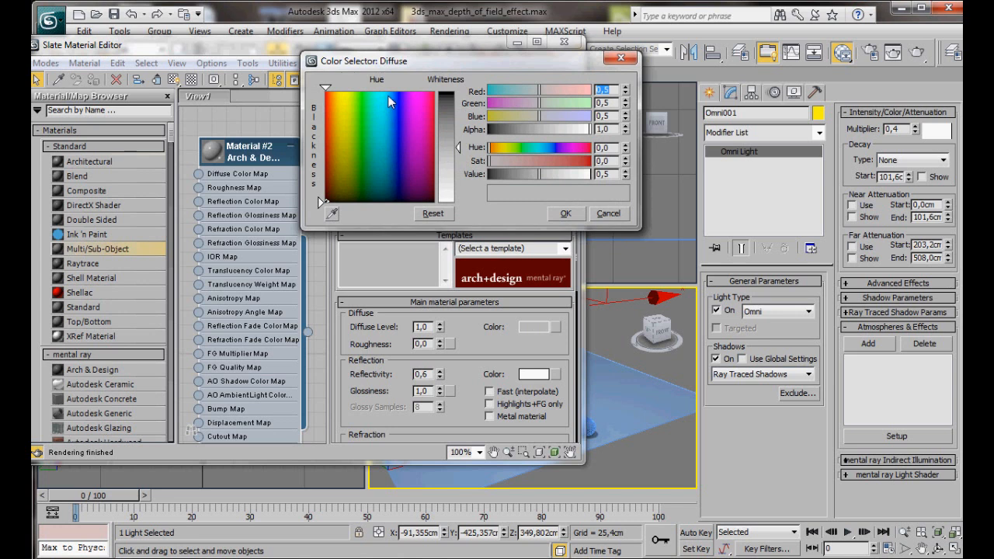
left_click(385, 96)
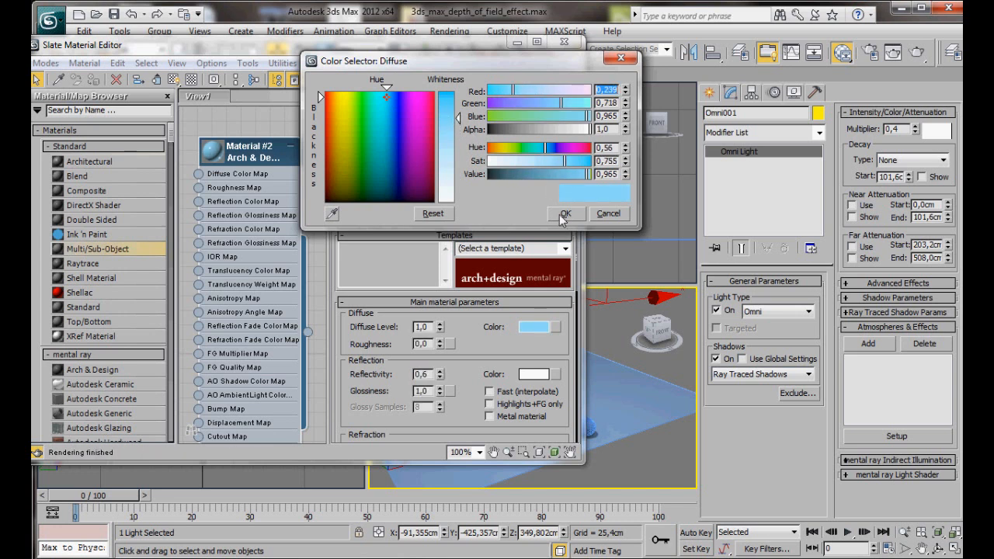
left_click(565, 215)
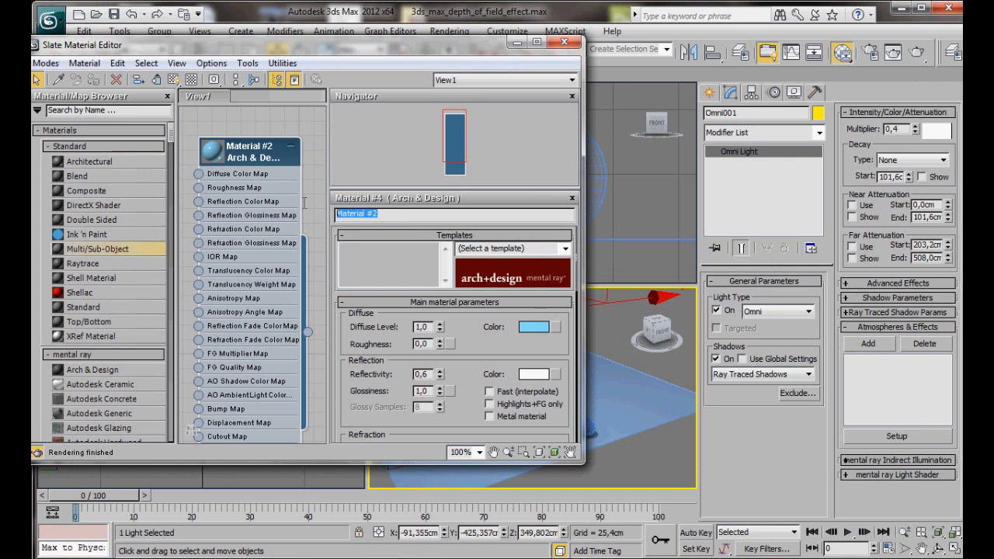
type("b")
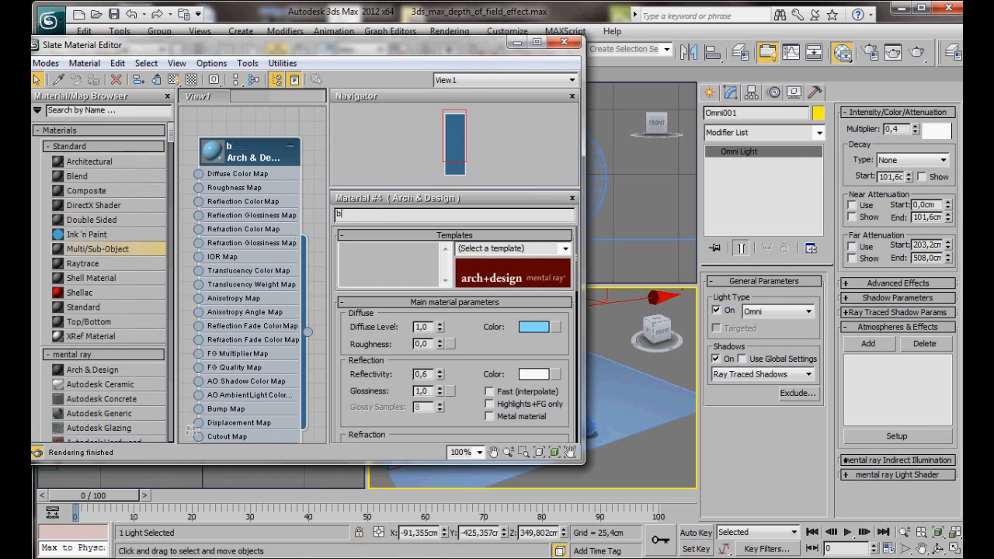
type("all")
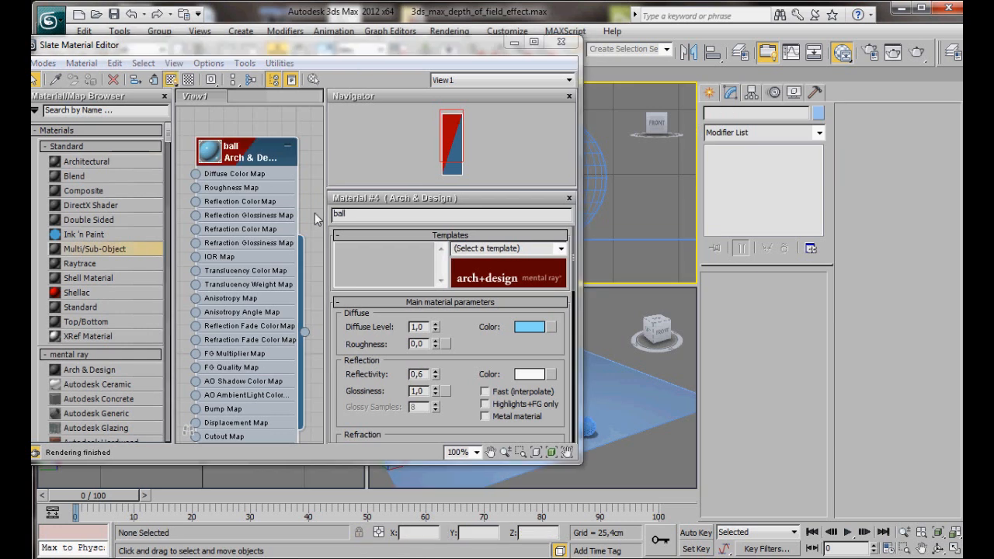
mouse_move(313, 194)
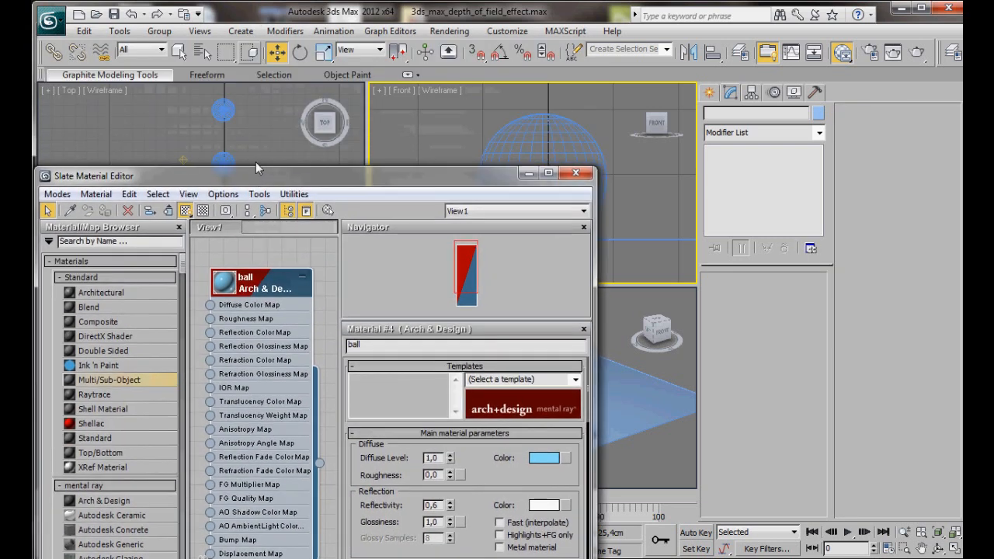
mouse_move(201, 53)
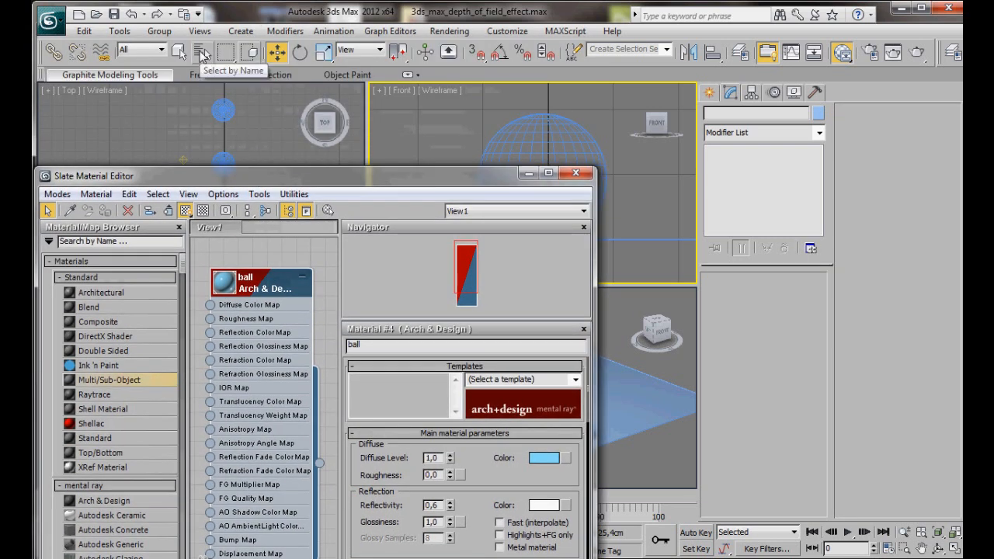
Step: Select Sphere001 through Sphere008 via Select by Name and move the material editor aside
left_click(180, 51)
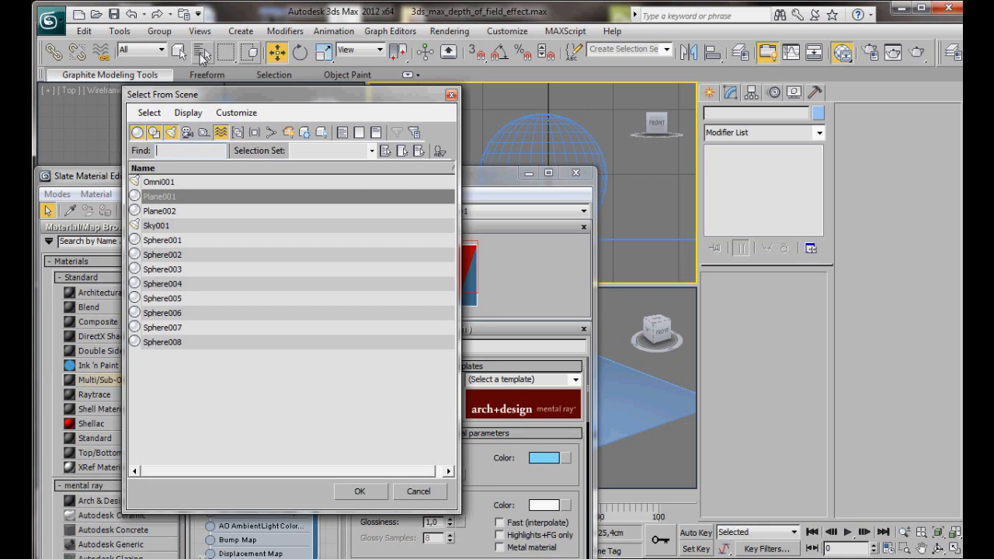
left_click(163, 240)
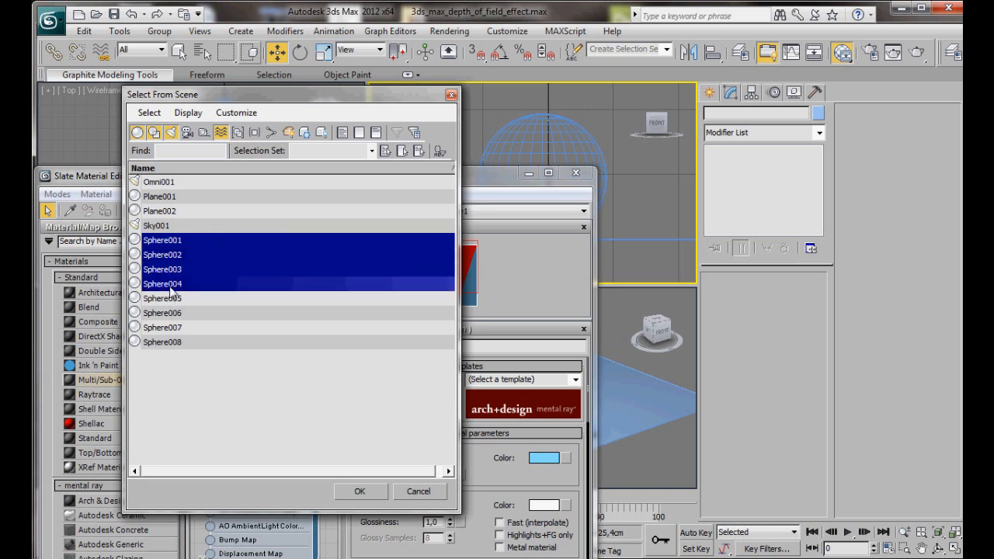
left_click(161, 326)
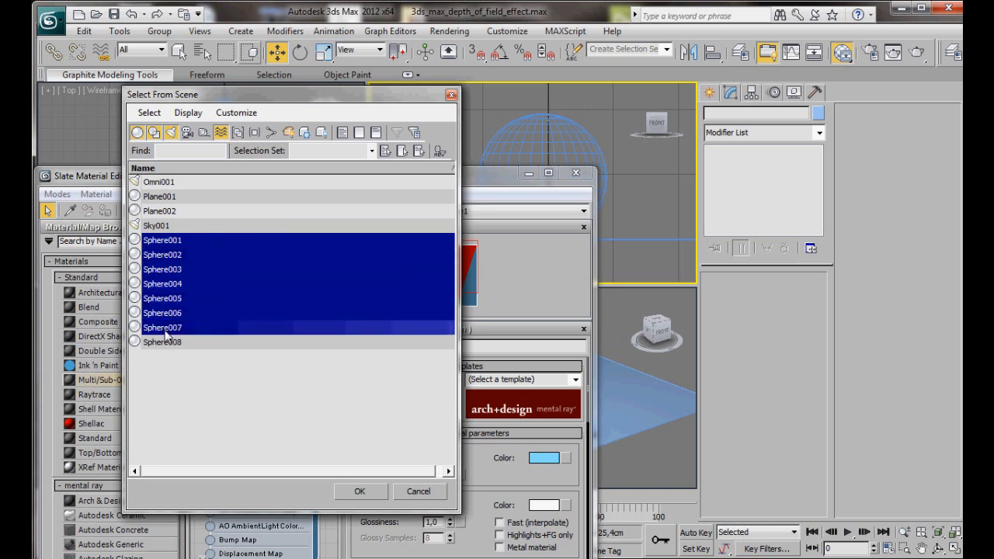
left_click(358, 491)
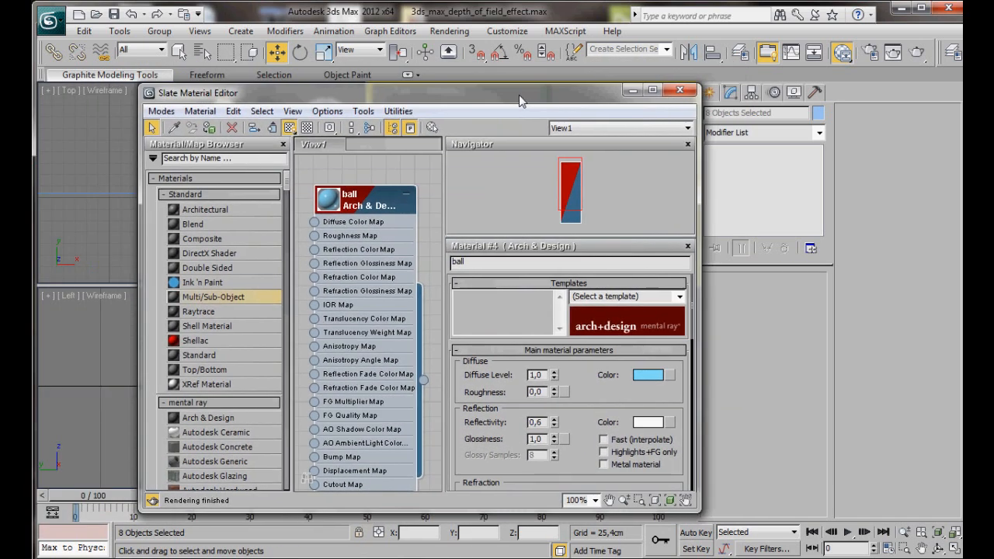
left_click_drag(521, 93, 509, 87)
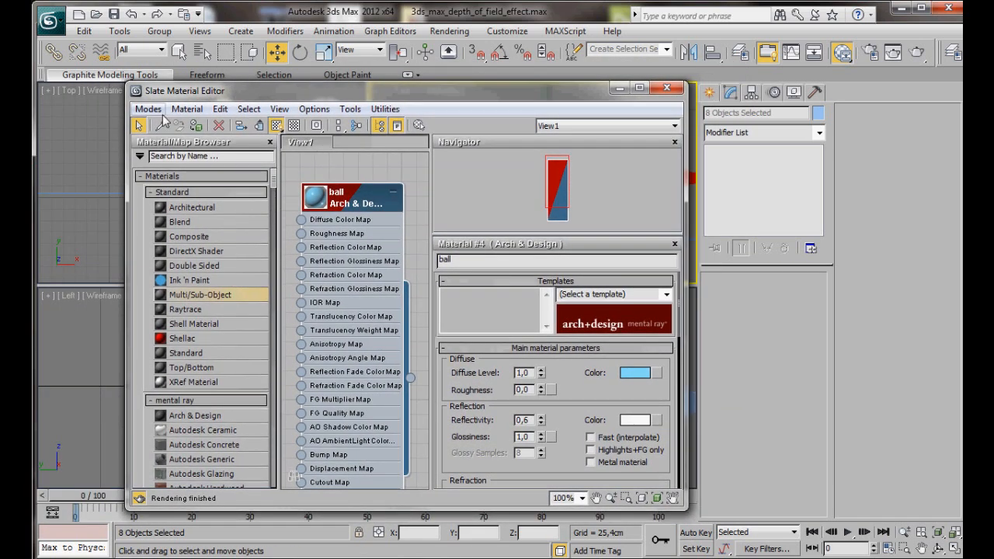
mouse_move(196, 124)
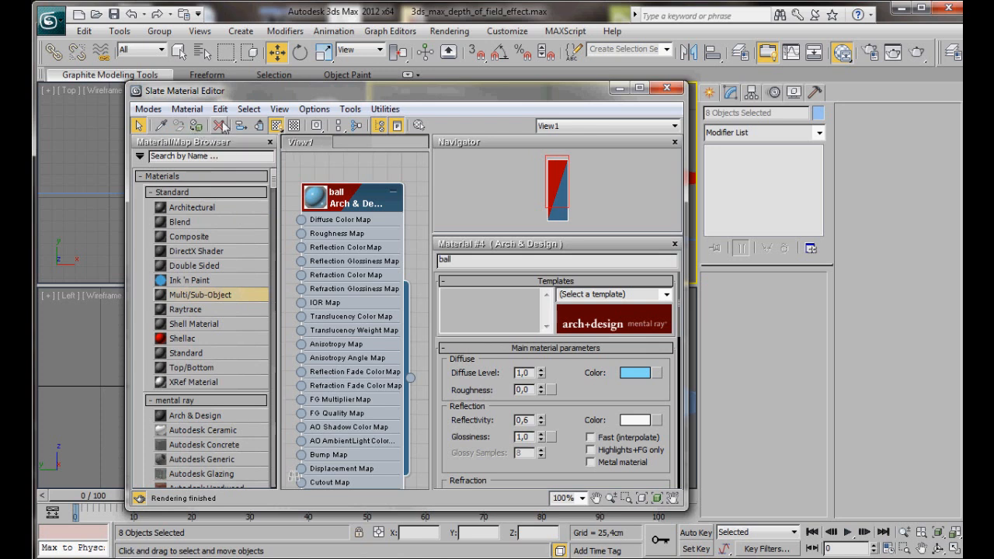
mouse_move(277, 124)
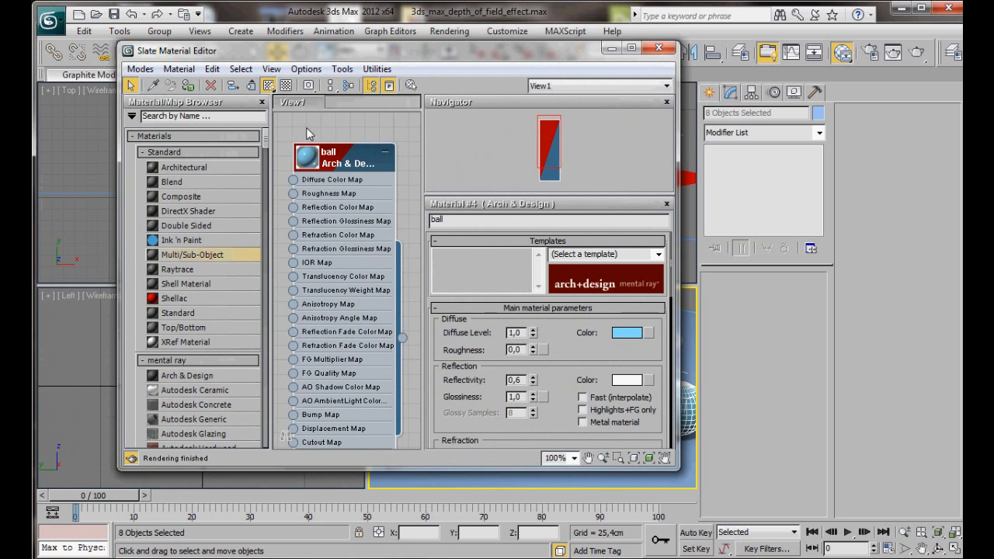
Step: Create a new Standard material and give it a light grey diffuse colour
left_click_drag(343, 157, 360, 377)
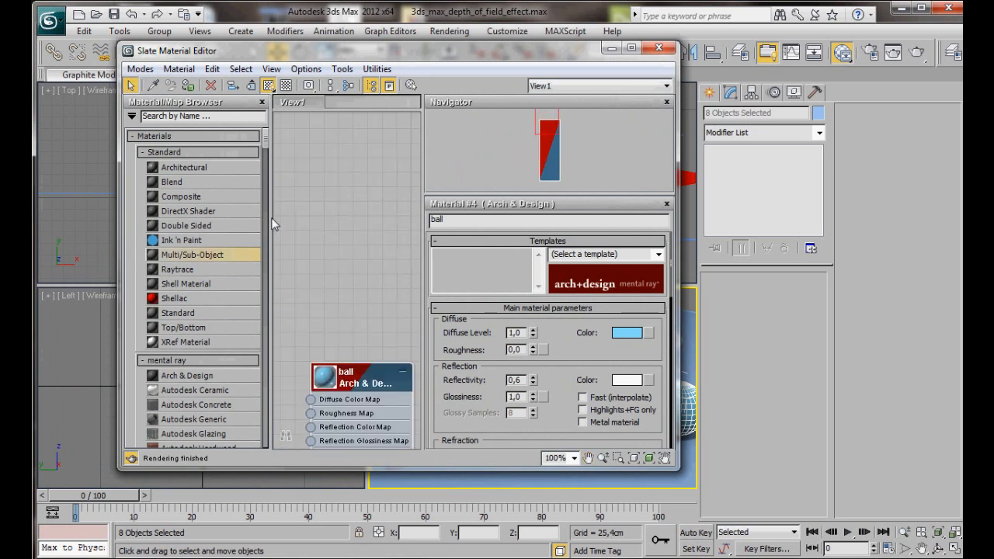
right_click(310, 171)
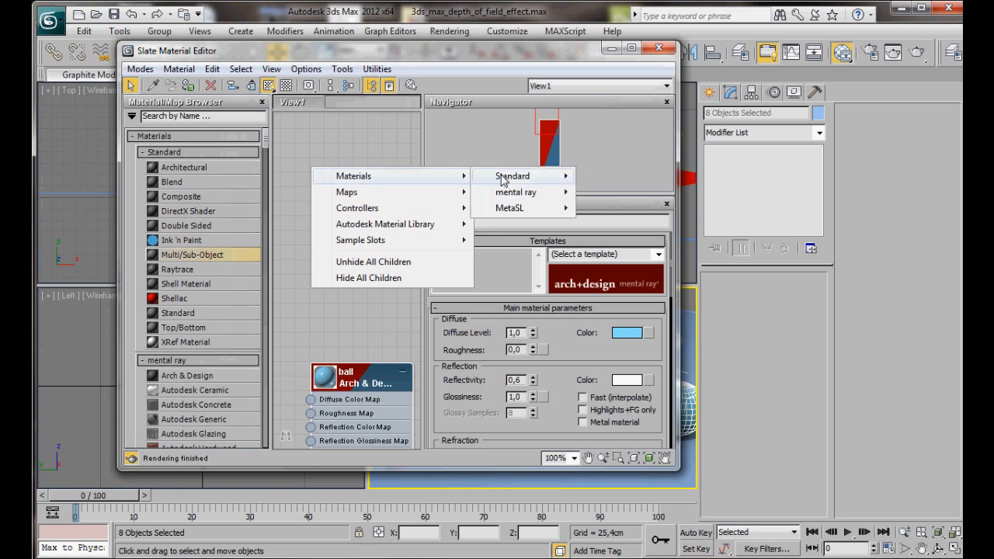
mouse_move(513, 176)
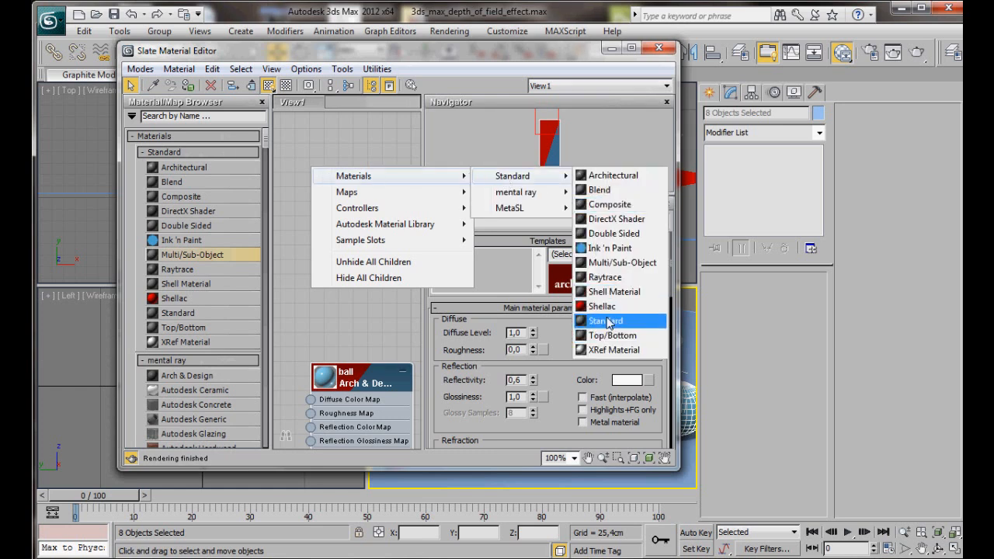
left_click(604, 320)
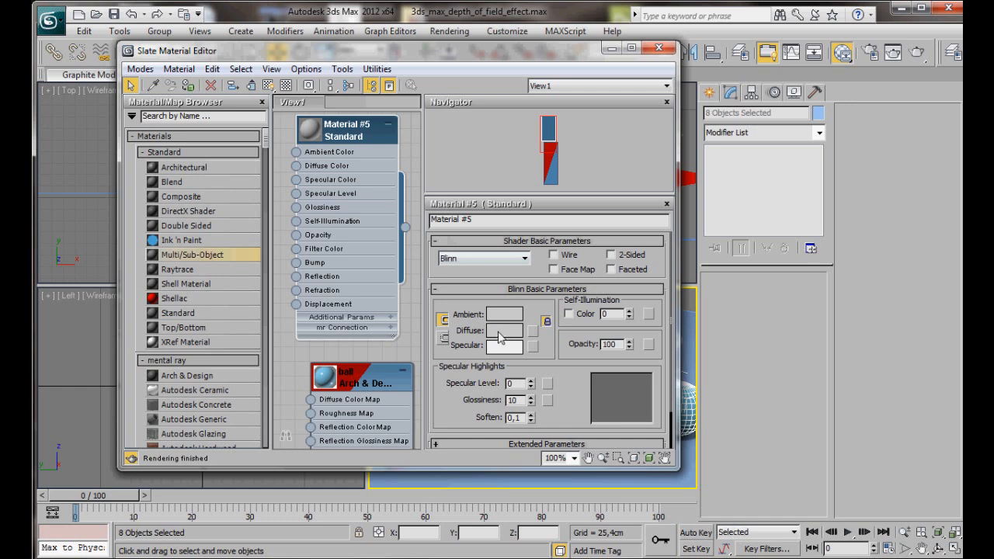
left_click(503, 329)
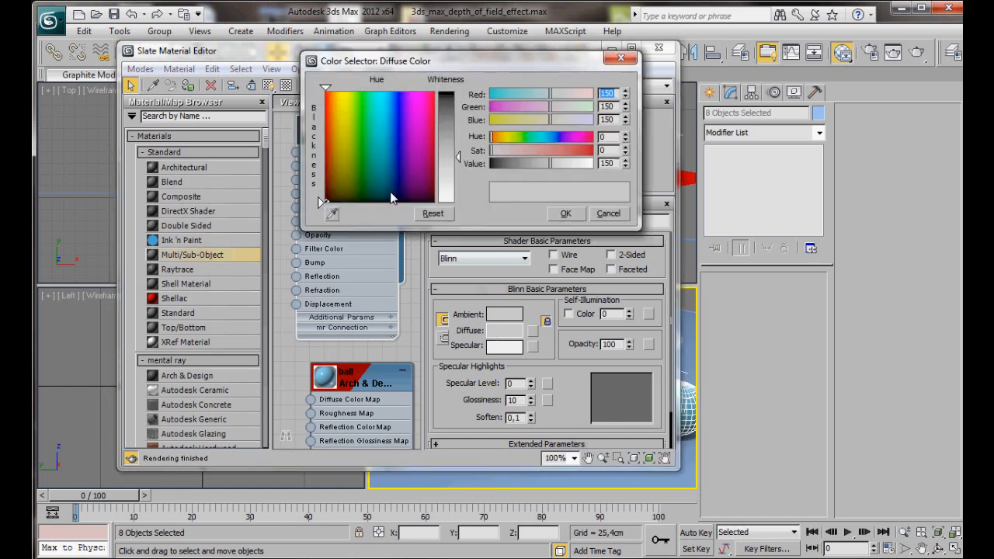
left_click(385, 190)
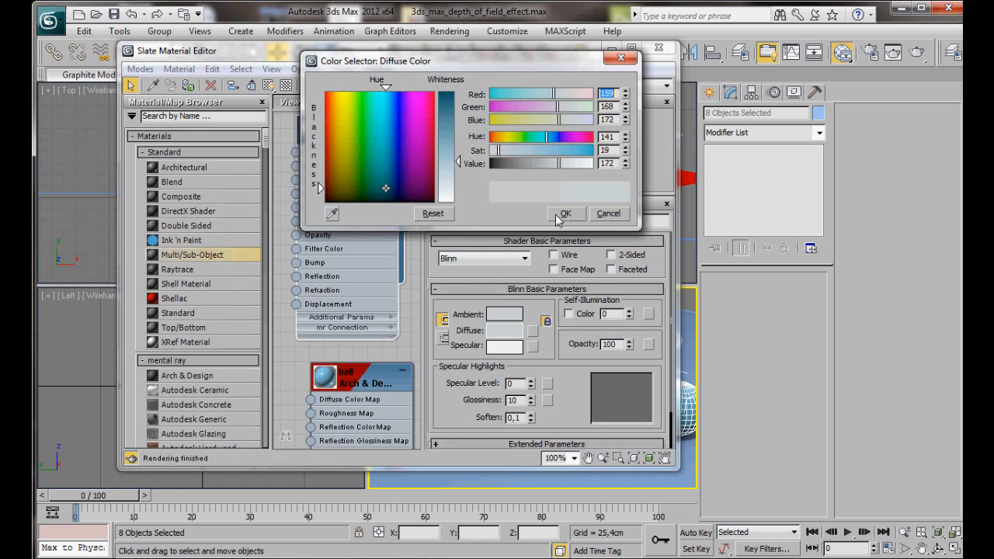
left_click(565, 215)
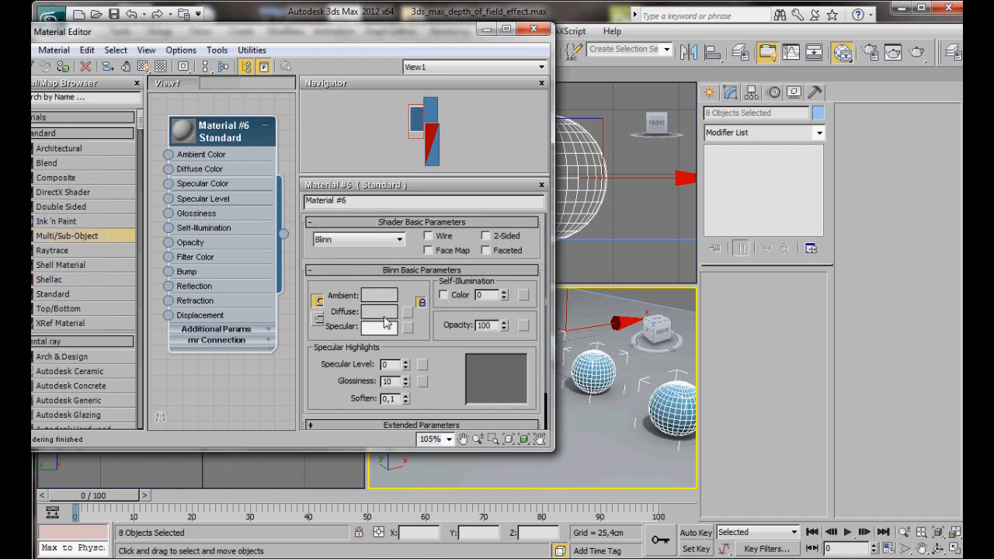
Step: Change Material #6's diffuse colour to light blue for the back wall, then leave the editor
left_click(379, 310)
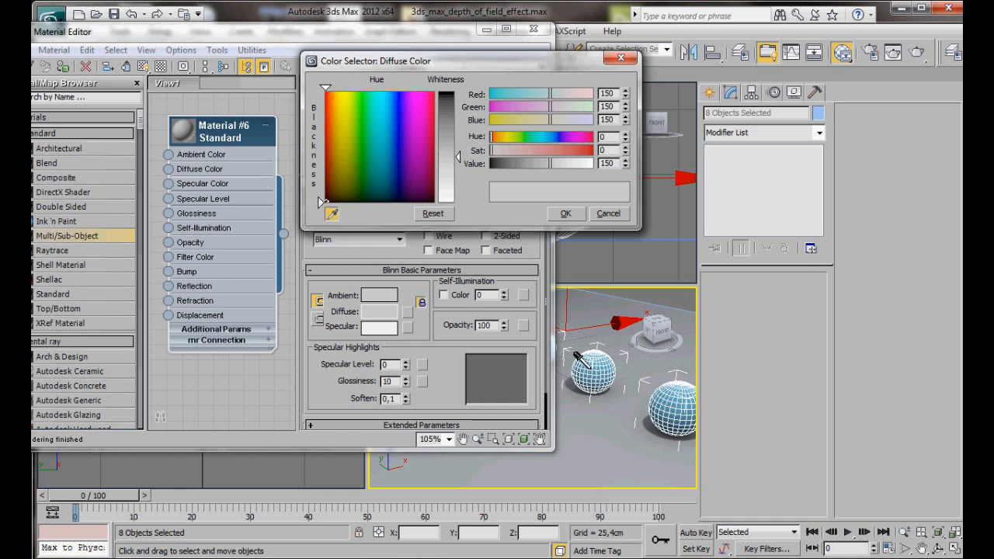
left_click(385, 154)
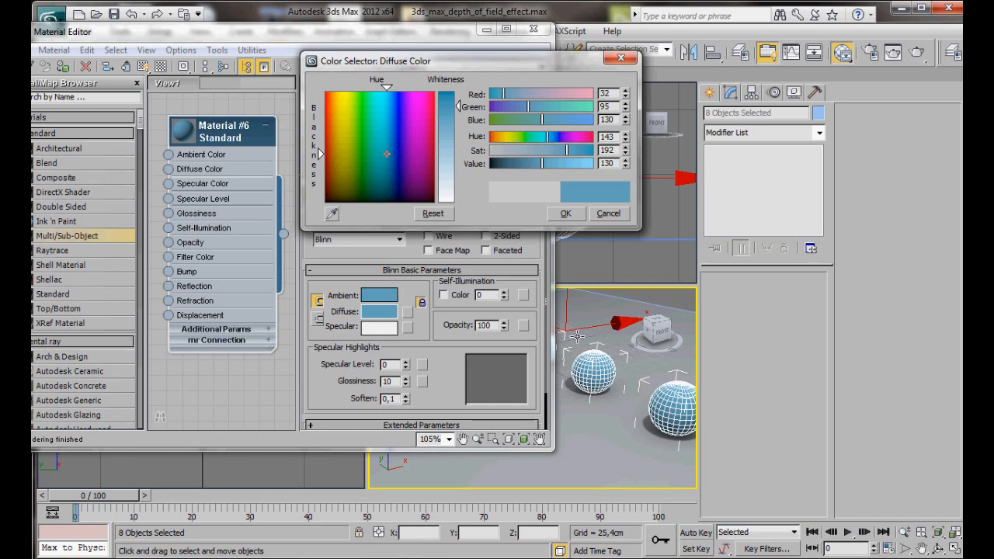
mouse_move(525, 252)
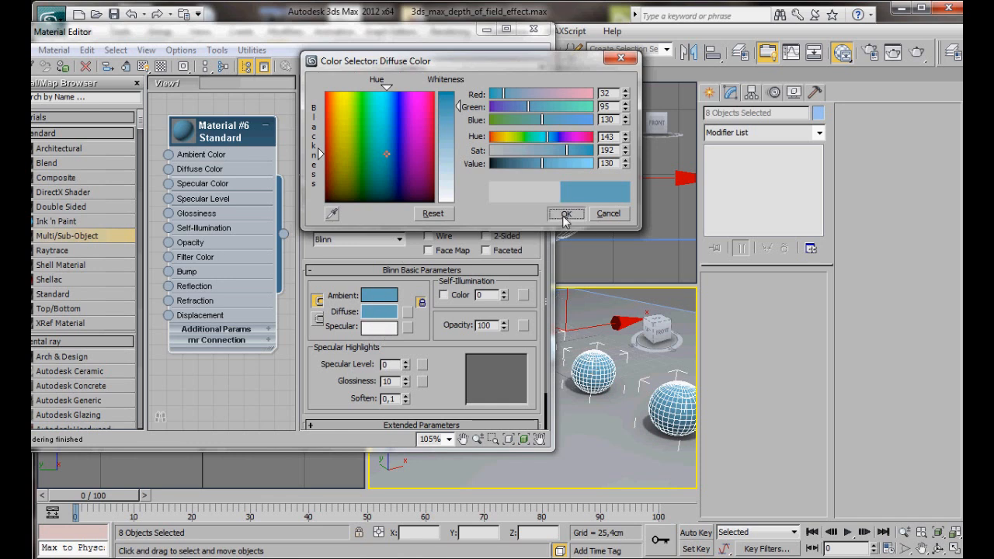
left_click(565, 215)
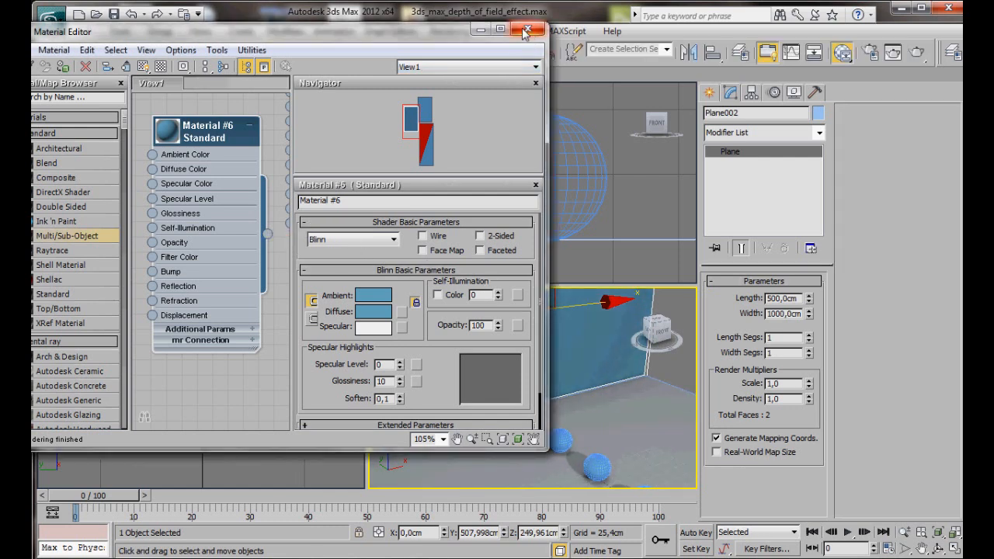
left_click(523, 31)
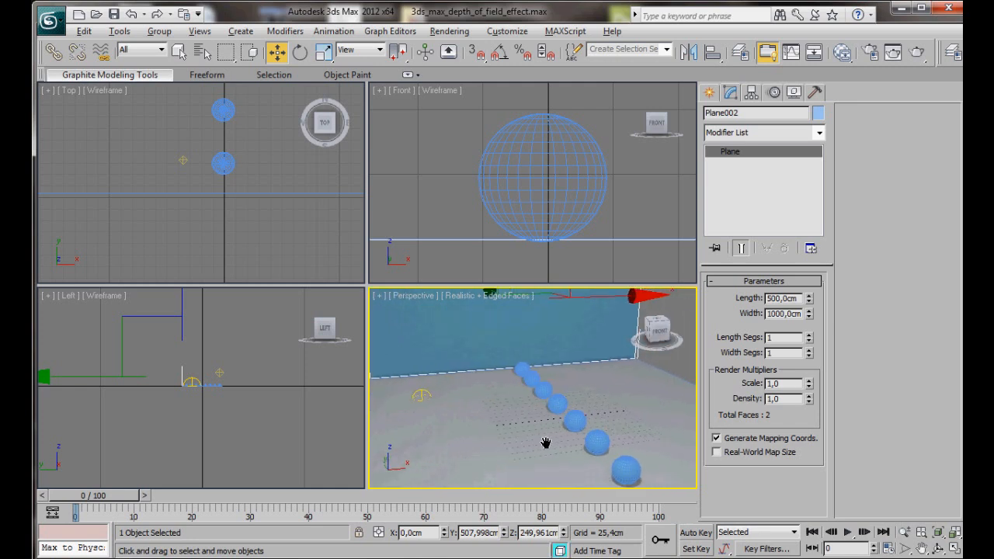
Step: Bring the perspective view down low along the sphere row toward the blue wall
left_click_drag(544, 442, 518, 444)
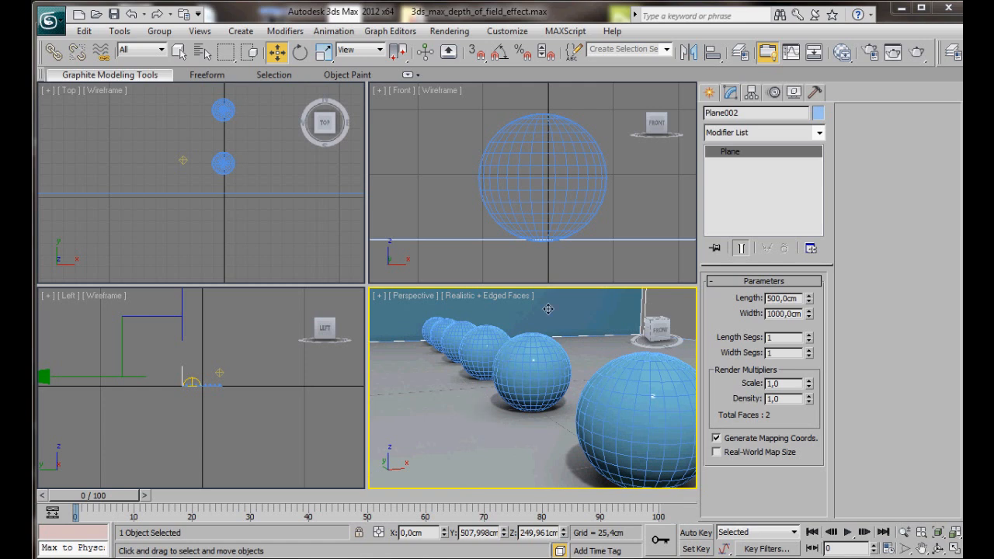
mouse_move(602, 308)
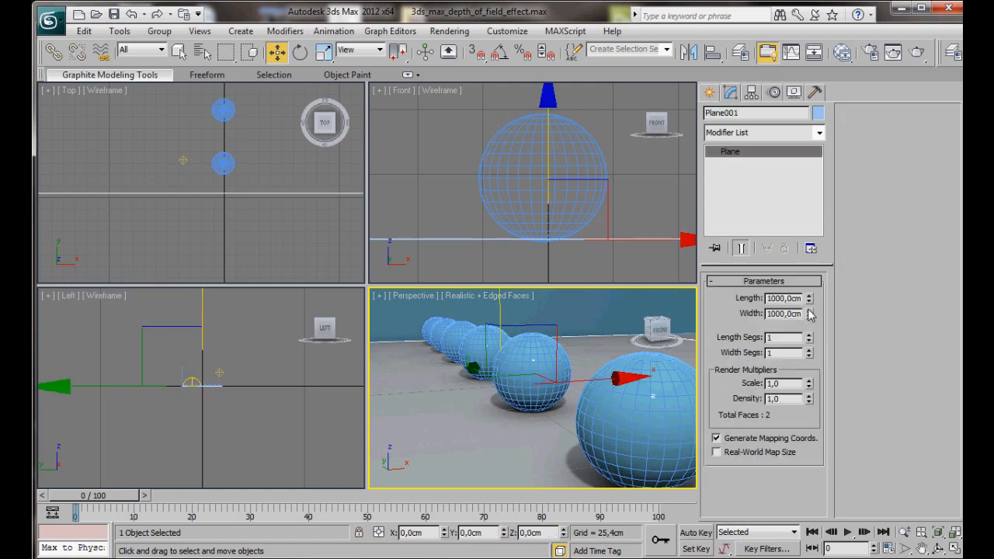
Step: Widen the floor plane Plane001 to 1650 cm, keeping its 1000 cm length
left_click_drag(808, 313, 808, 295)
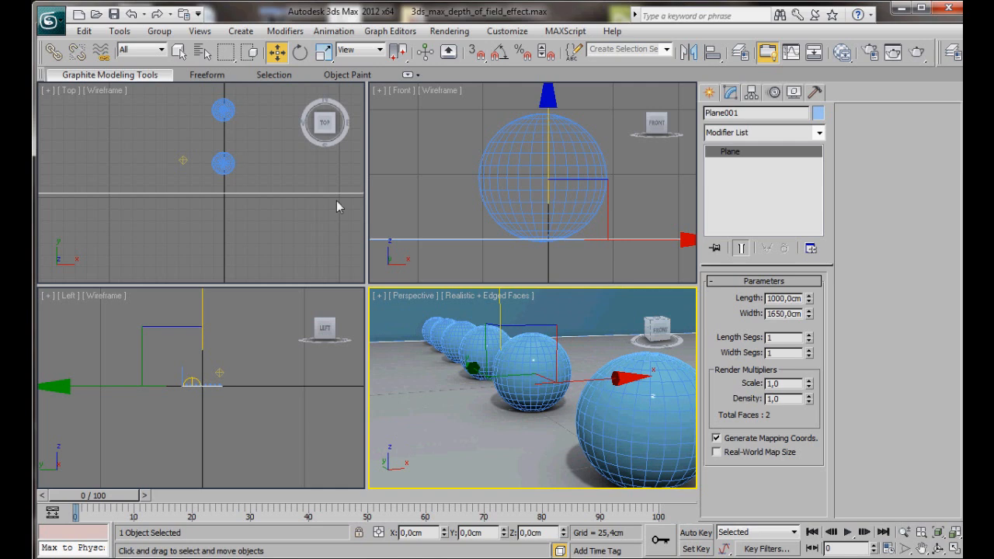
left_click(199, 31)
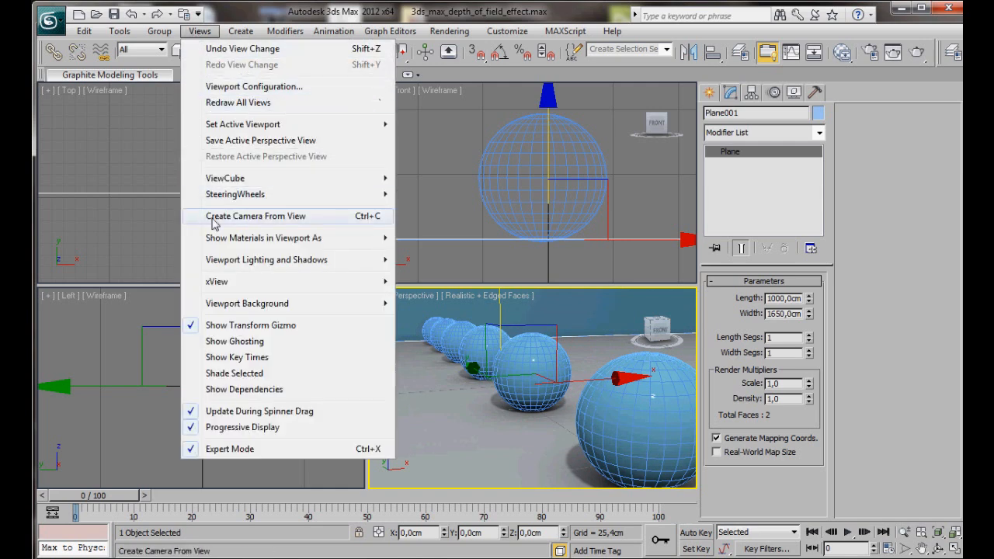
Step: Create Camera001 from the perspective view and switch the viewport to it
left_click(254, 216)
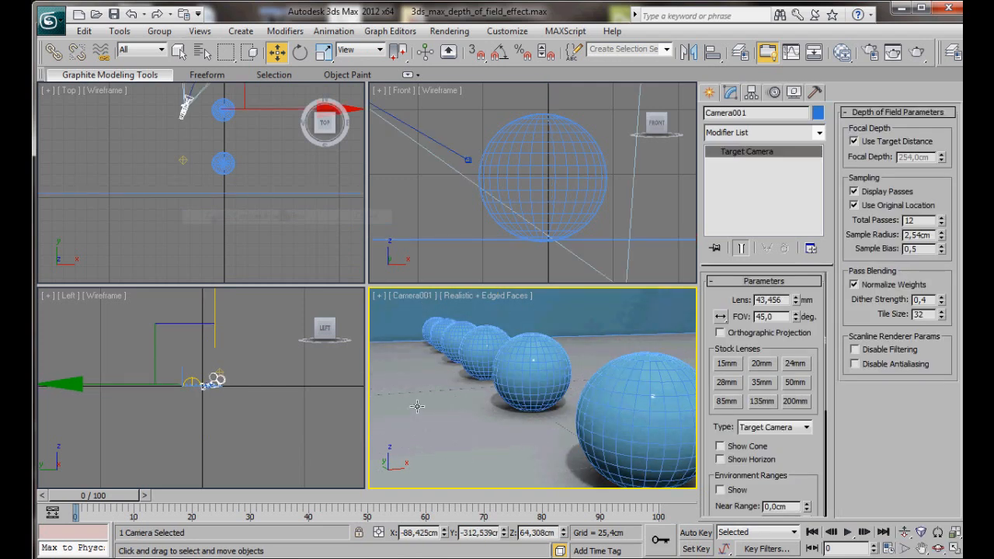
left_click(412, 296)
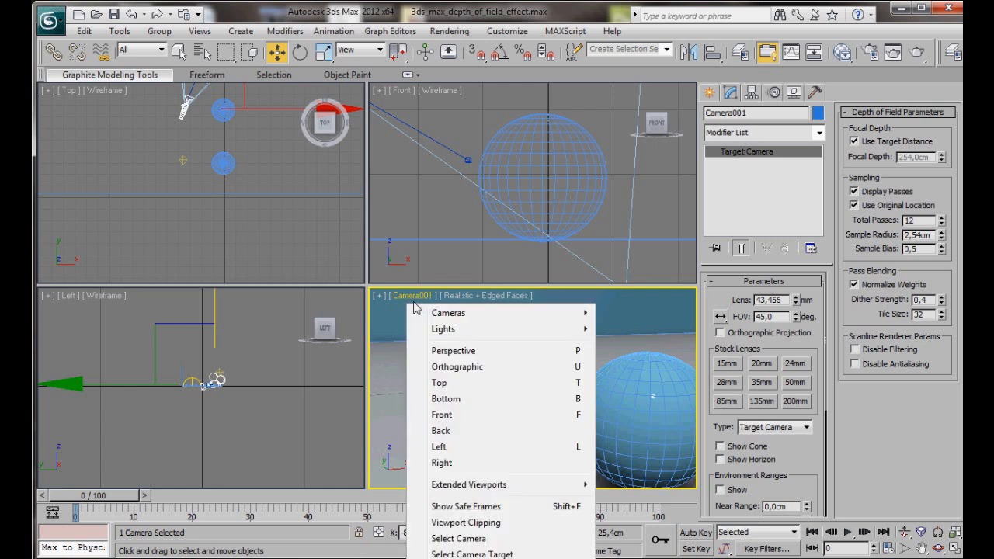
mouse_move(431, 507)
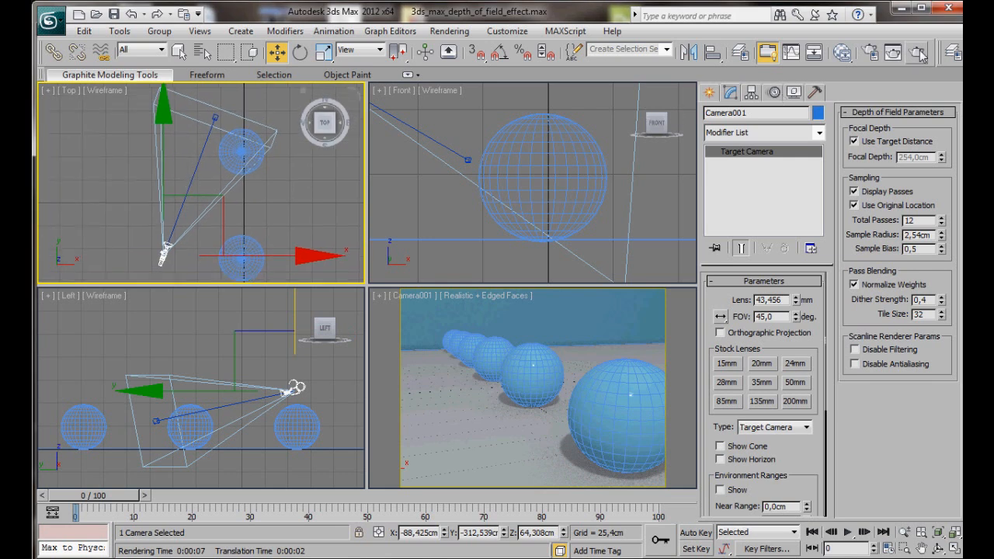
mouse_move(489, 271)
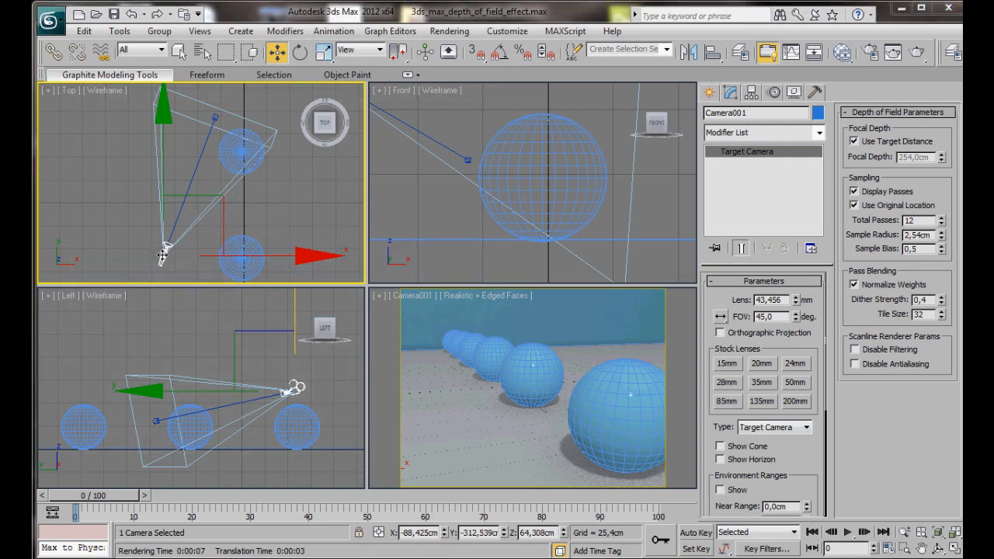
Step: Enable mental ray Depth of Field on Camera001 with Render Effects Per Pass and f-stop 0.7
scroll("down", 3)
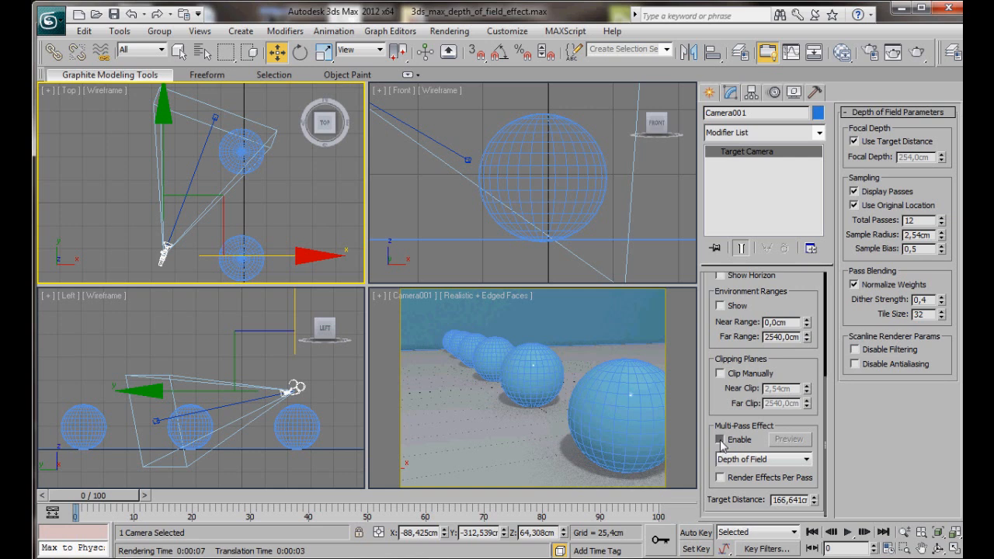
left_click(720, 440)
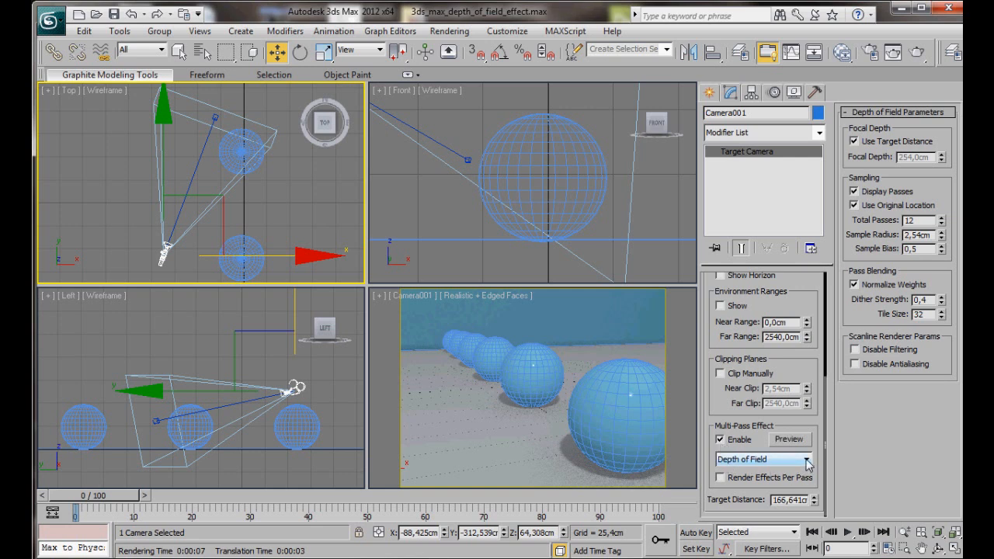
left_click(765, 460)
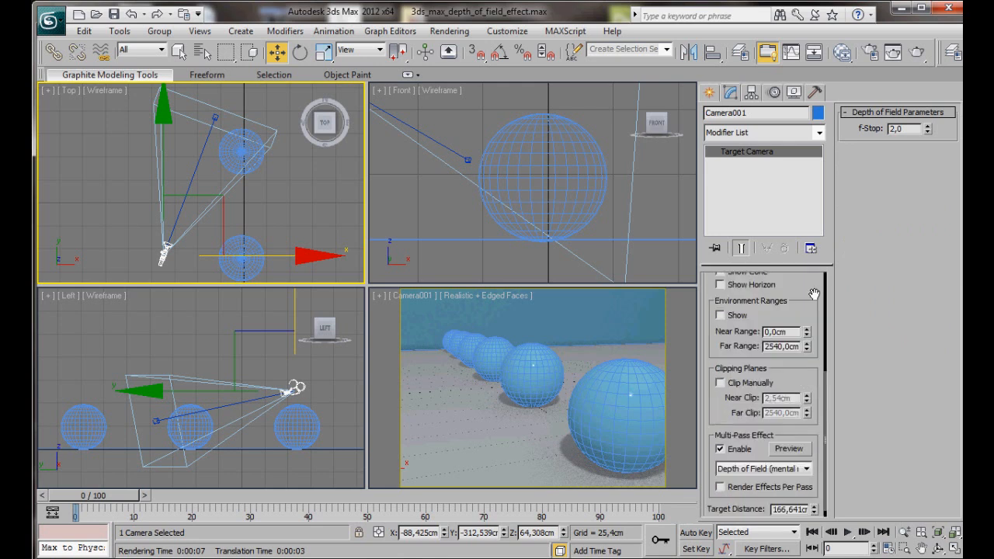
scroll("down", 3)
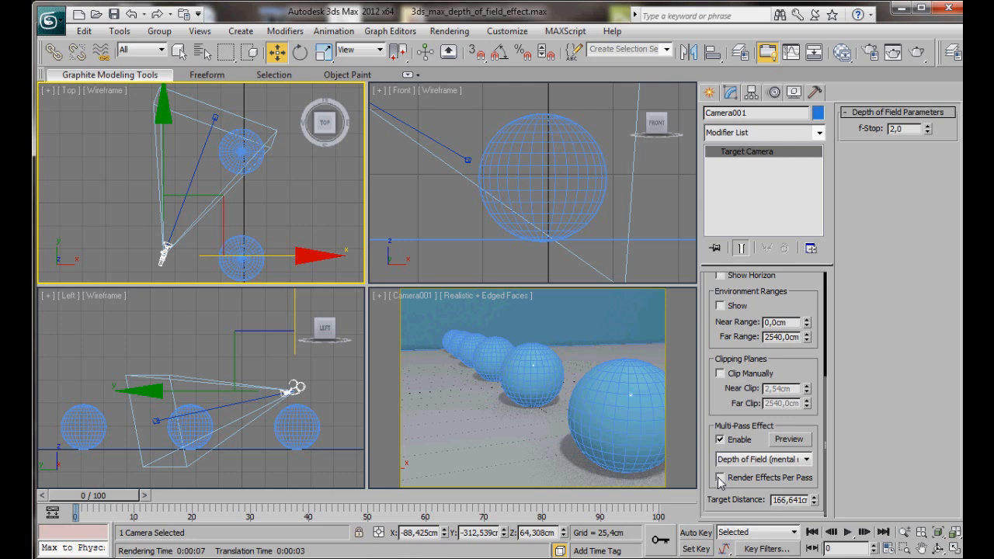
left_click(721, 479)
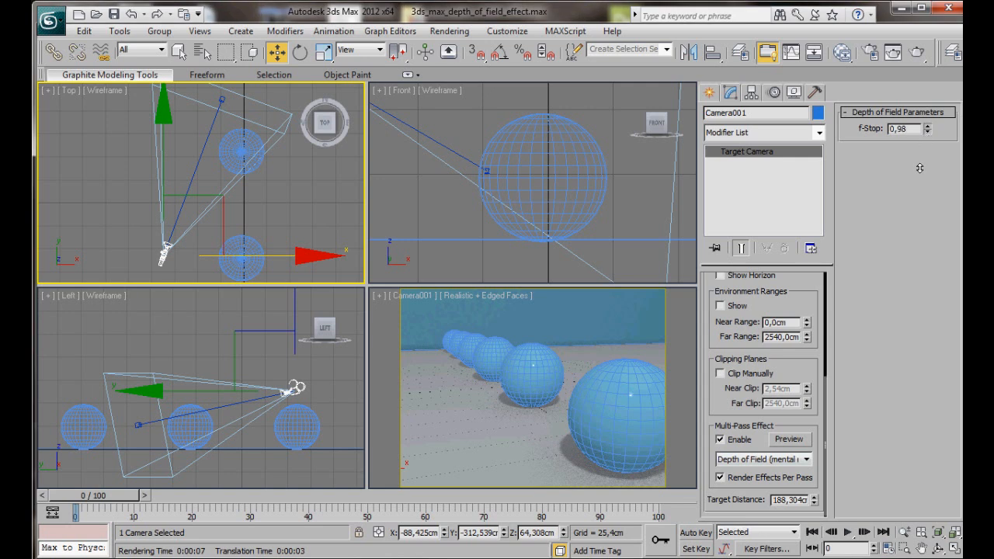
left_click_drag(925, 124, 926, 132)
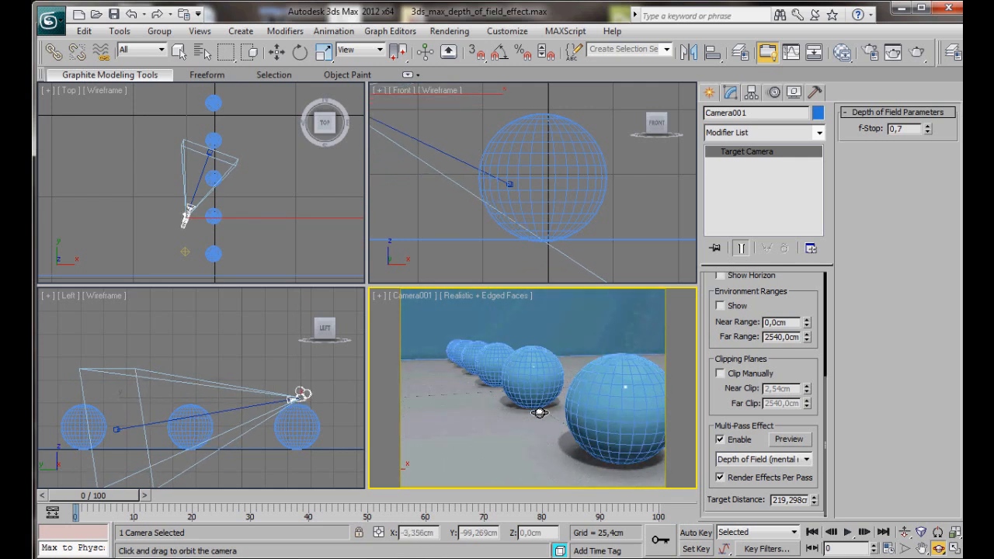
Step: Orbit Camera001 to reframe the row of spheres
left_click_drag(540, 413, 655, 458)
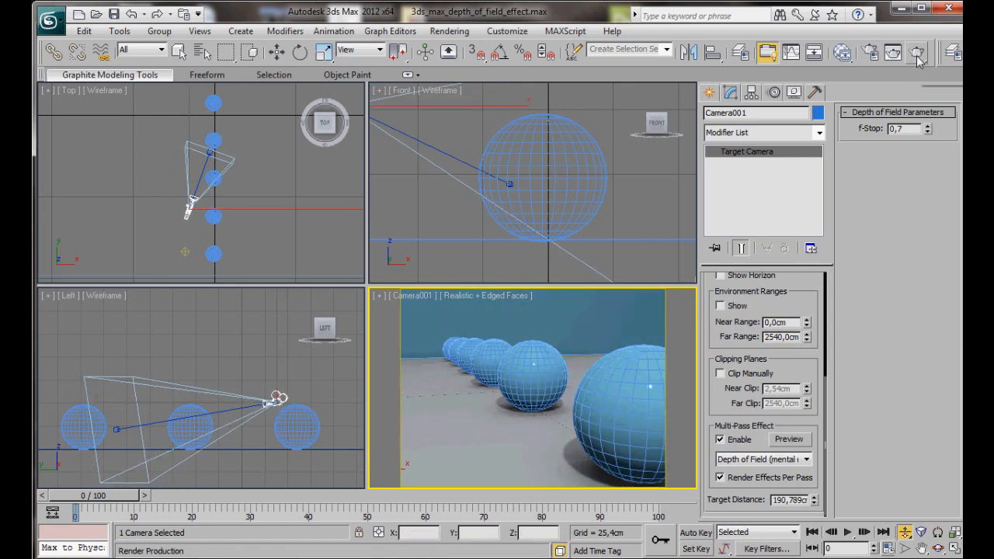
mouse_move(917, 53)
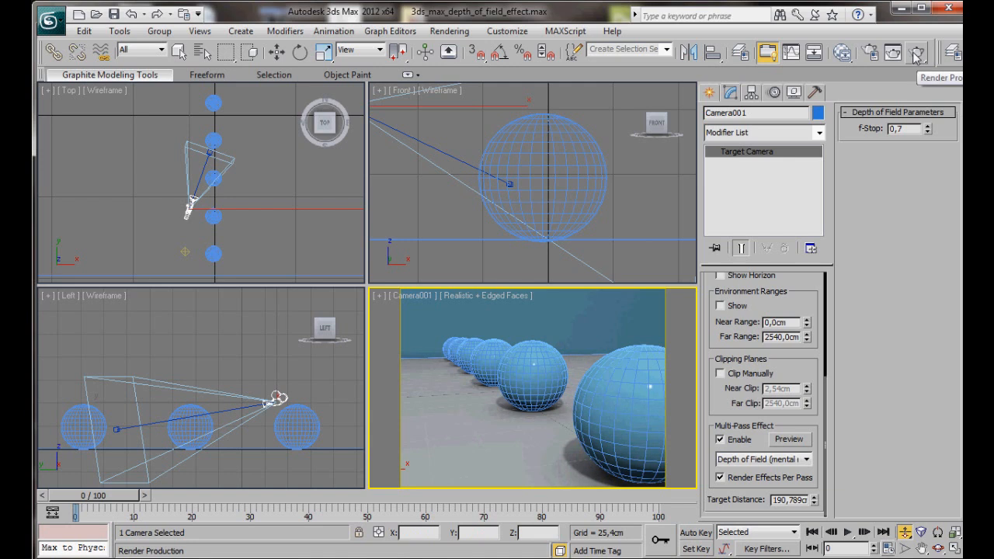
Step: Render the Camera001 view with Render Production
left_click(916, 53)
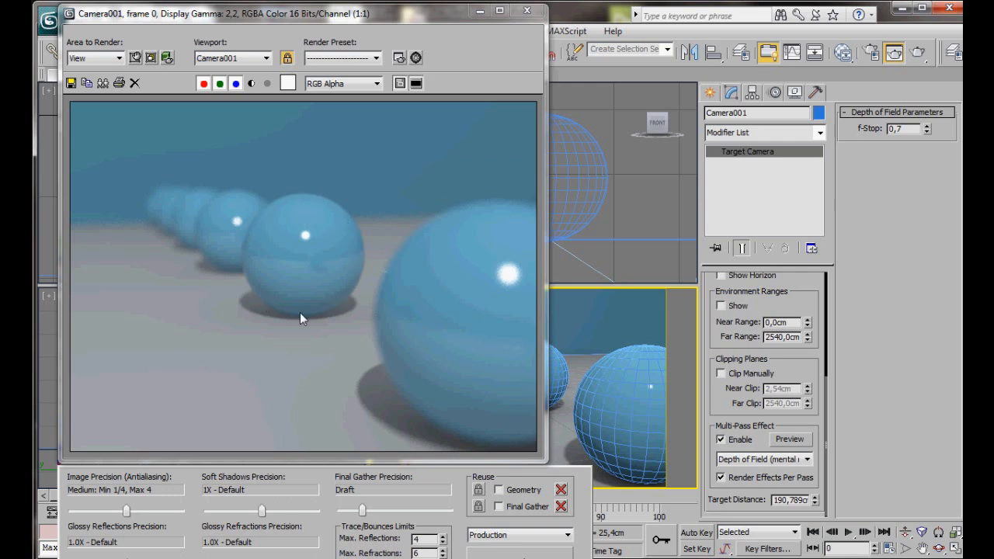
mouse_move(295, 243)
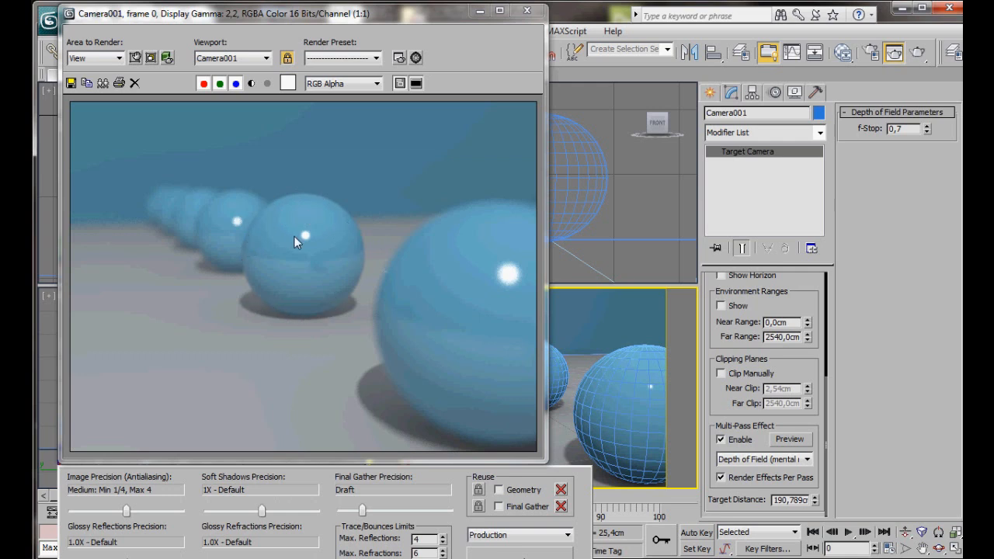